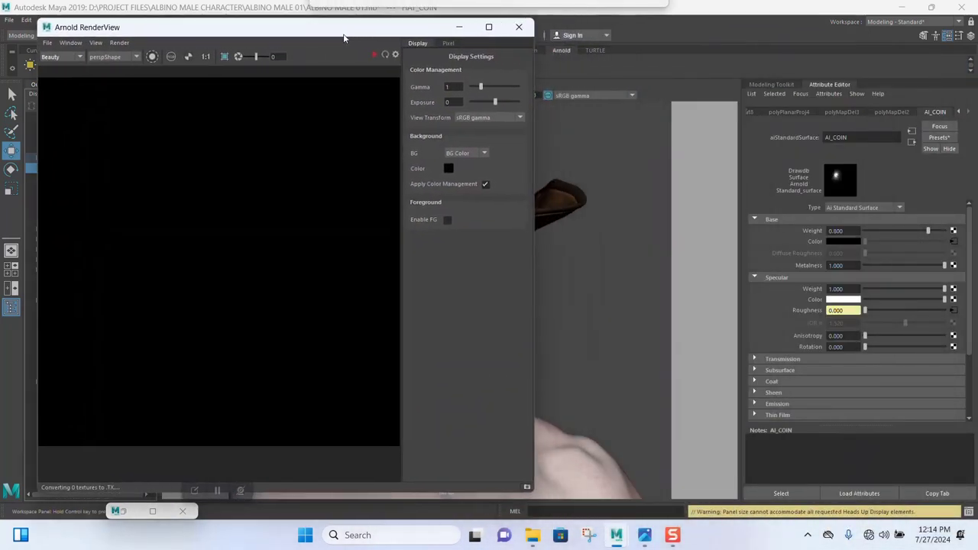
Start an interactive Arnold render of the perspShape camera in RenderView
left_click(73, 44)
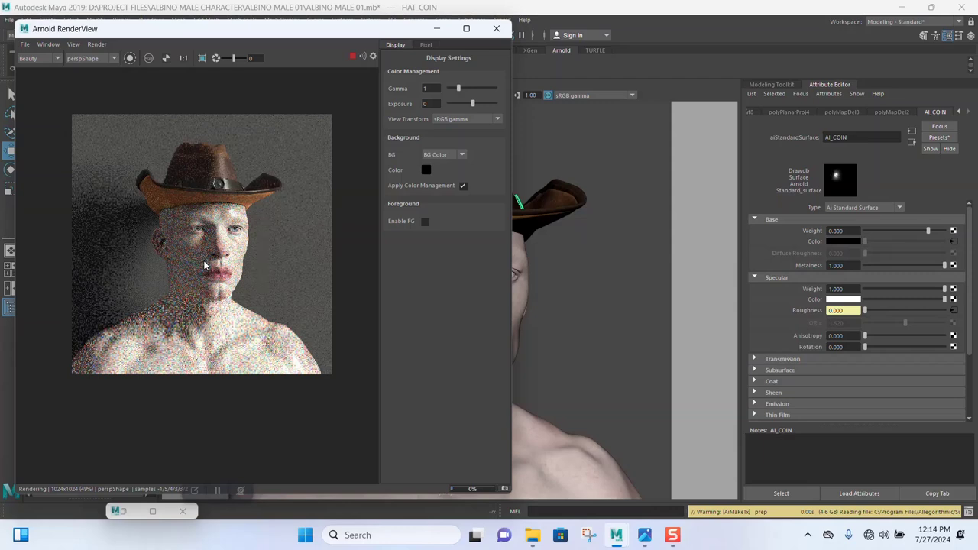
mouse_move(575, 332)
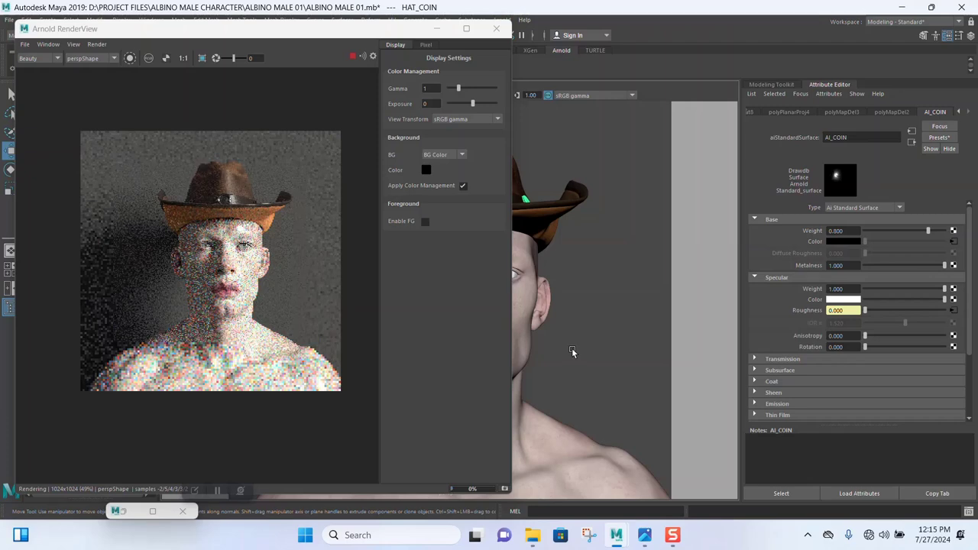
mouse_move(424, 361)
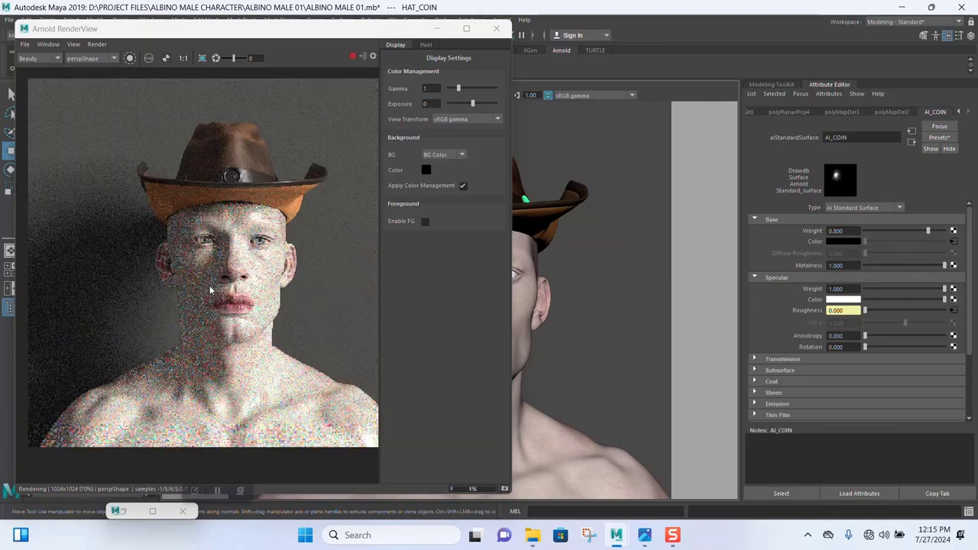
mouse_move(304, 296)
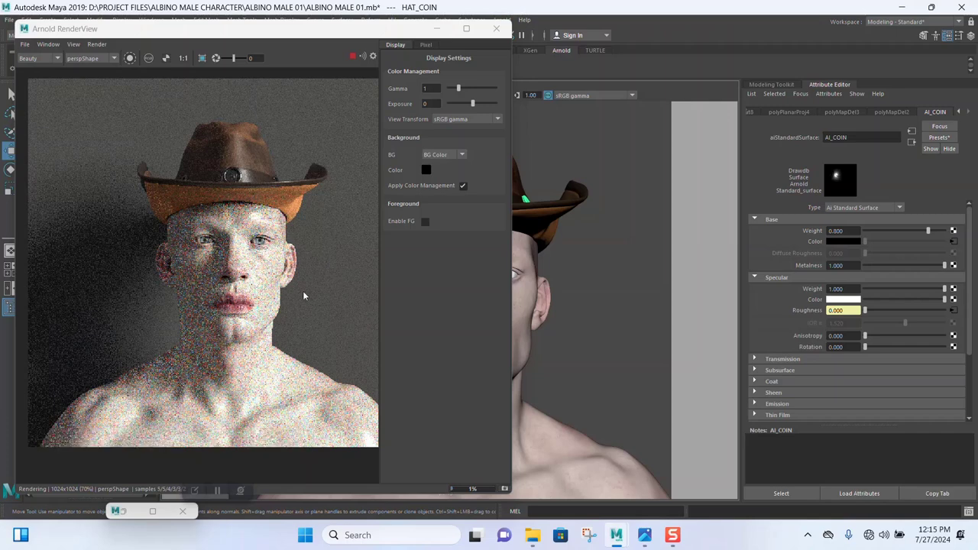
mouse_move(385, 133)
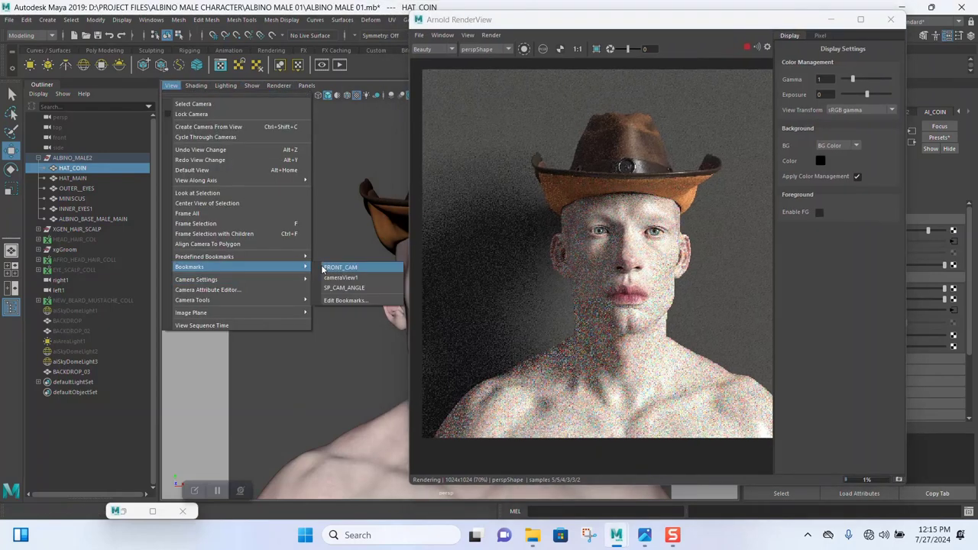
Switch the viewport to the FRONT_CAM bookmark so the render refreshes
left_click(339, 267)
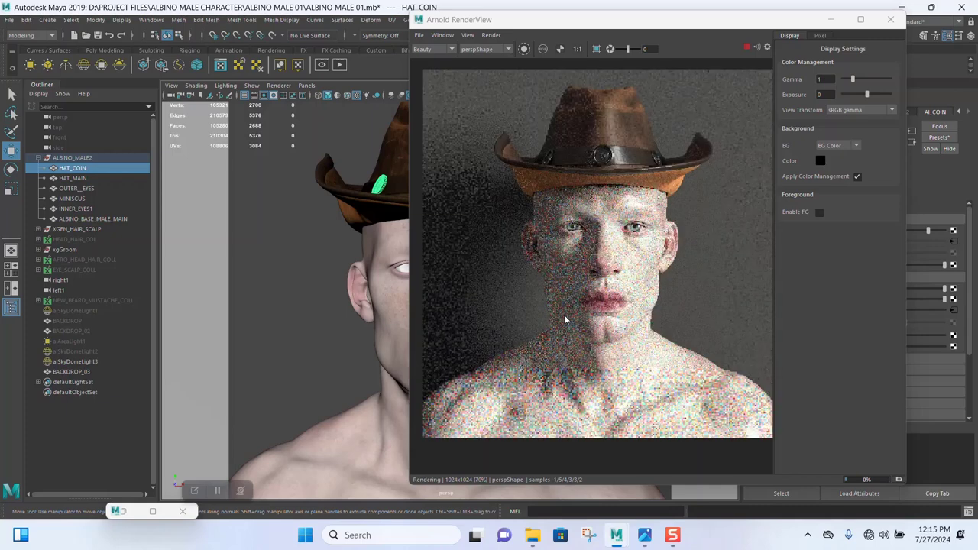
mouse_move(615, 278)
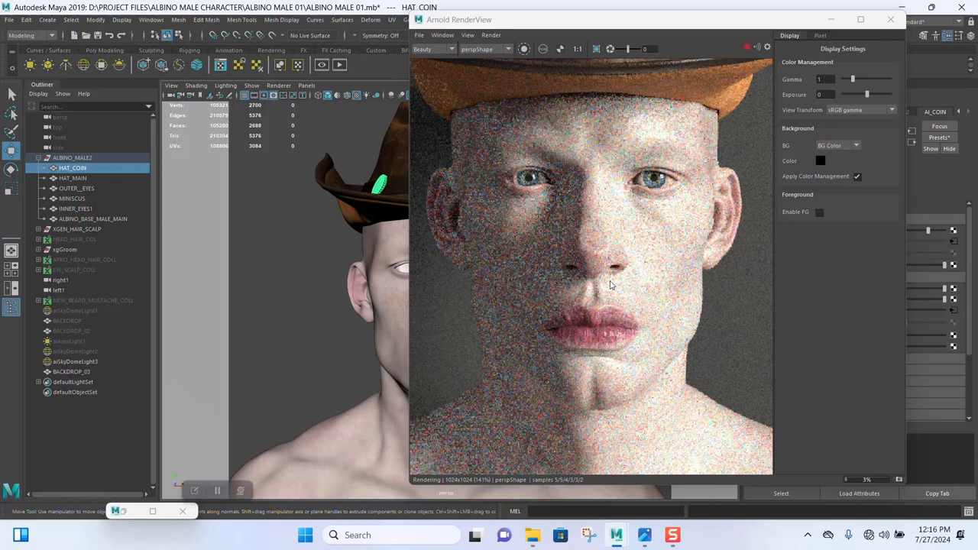
mouse_move(602, 261)
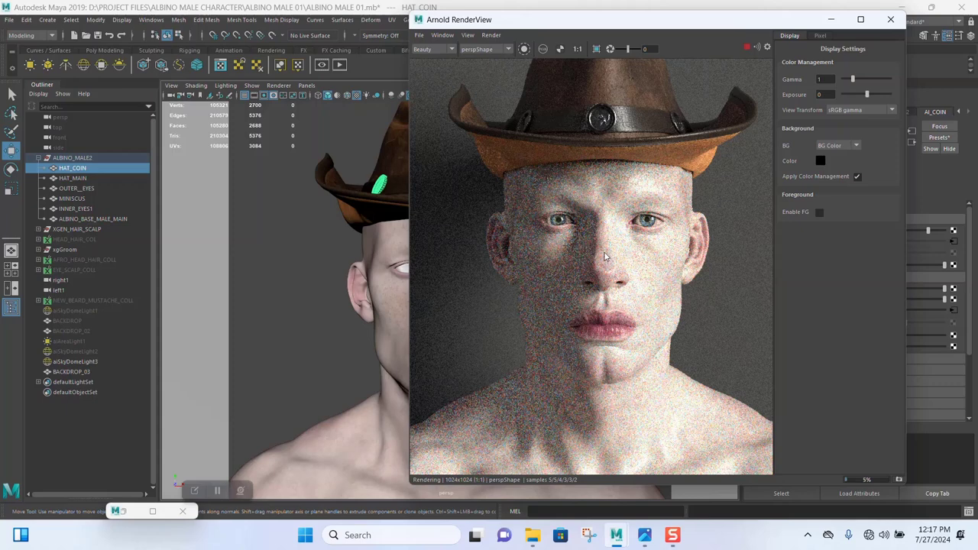
mouse_move(718, 65)
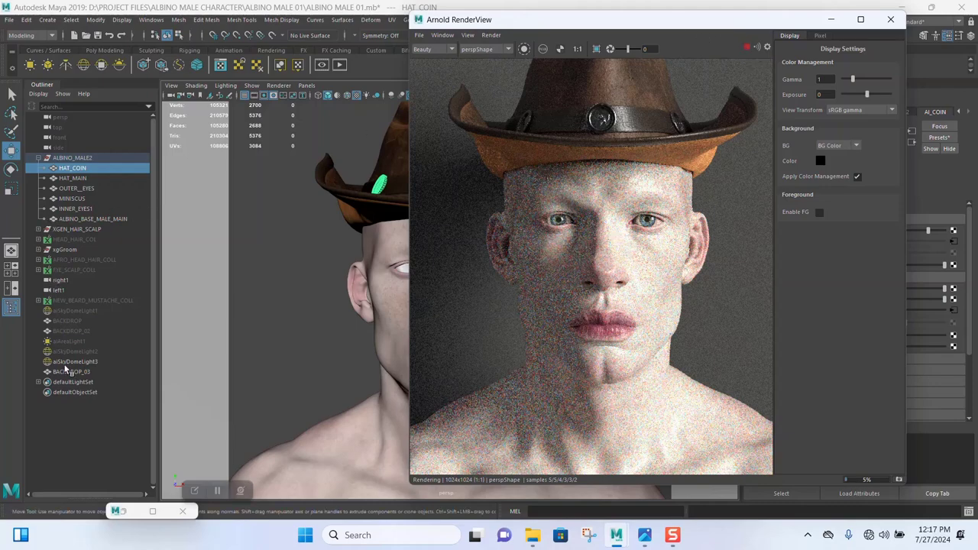
Select aiSkyDomeLight3 and set its transform Rotate Y value
left_click(75, 361)
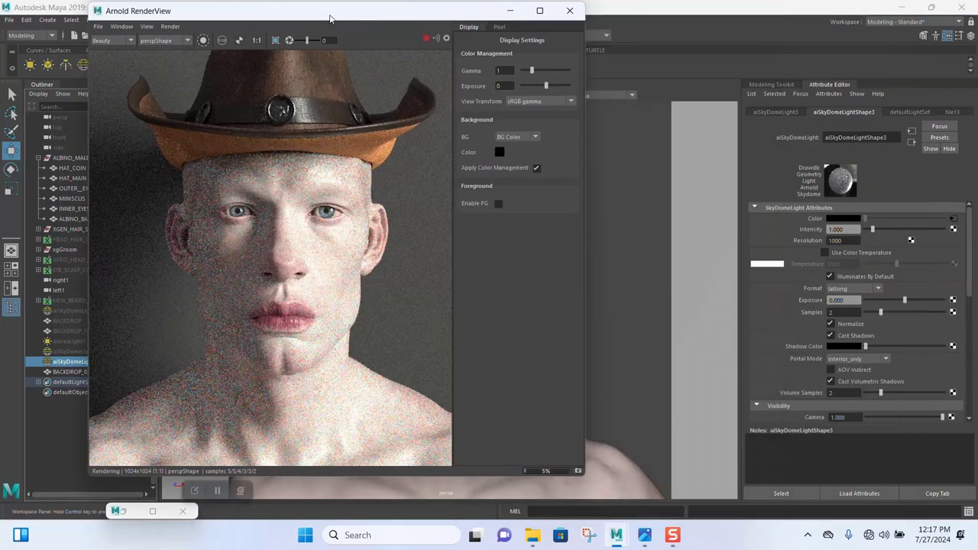
left_click(774, 112)
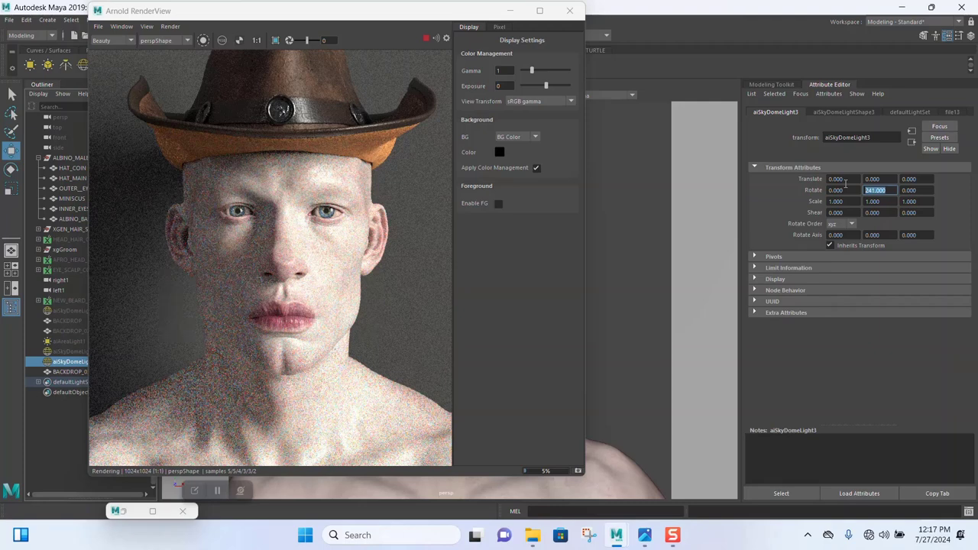
type("210")
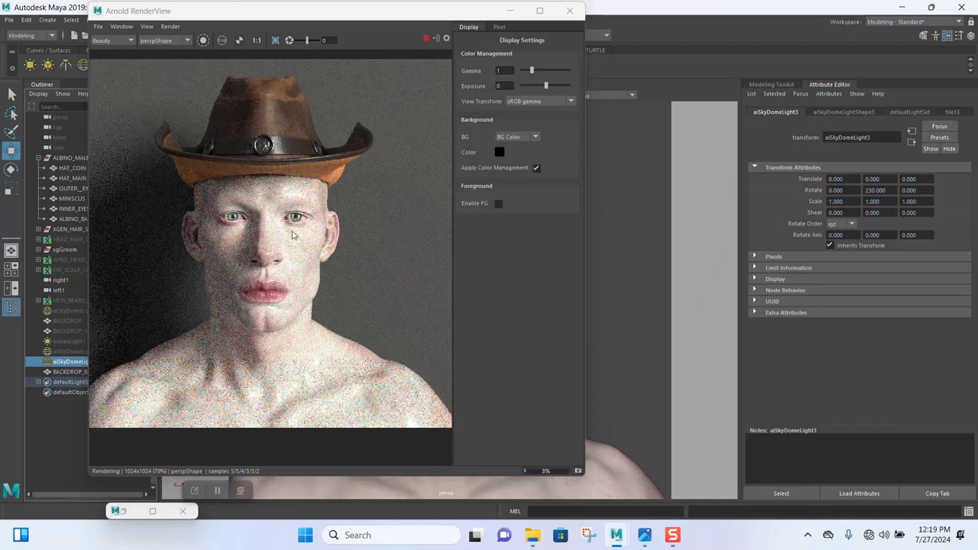
mouse_move(381, 227)
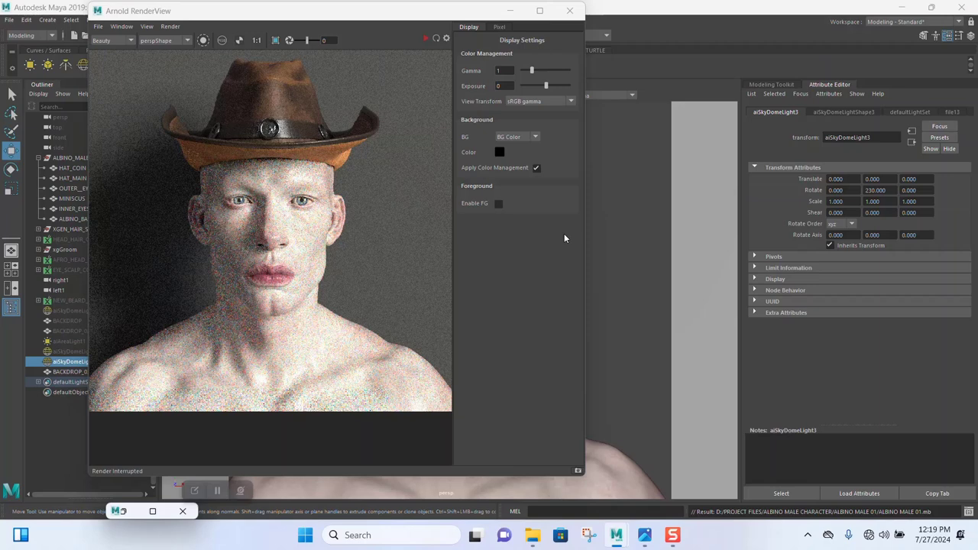
mouse_move(607, 243)
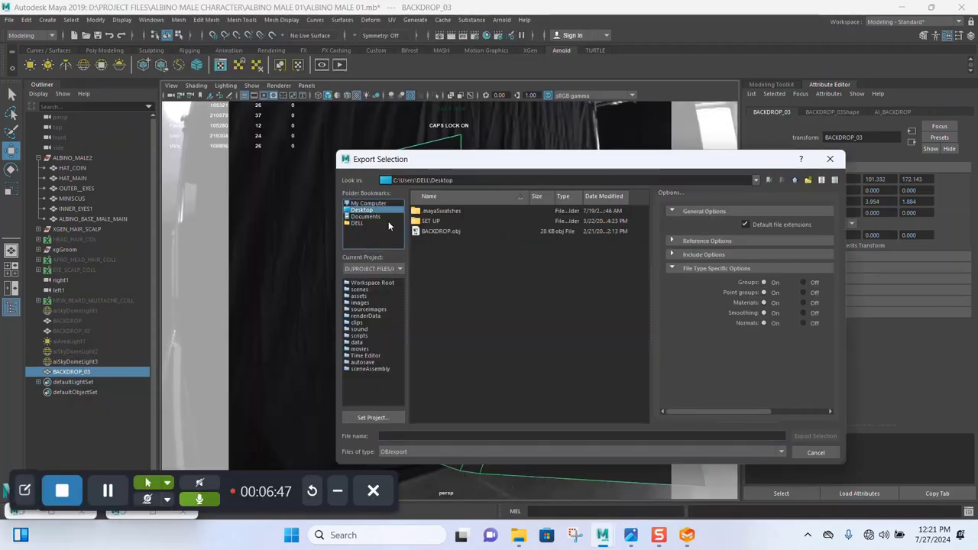
Name the exported OBJ file 'NO EGDE BACKDROP' and export the selection
left_click(580, 436)
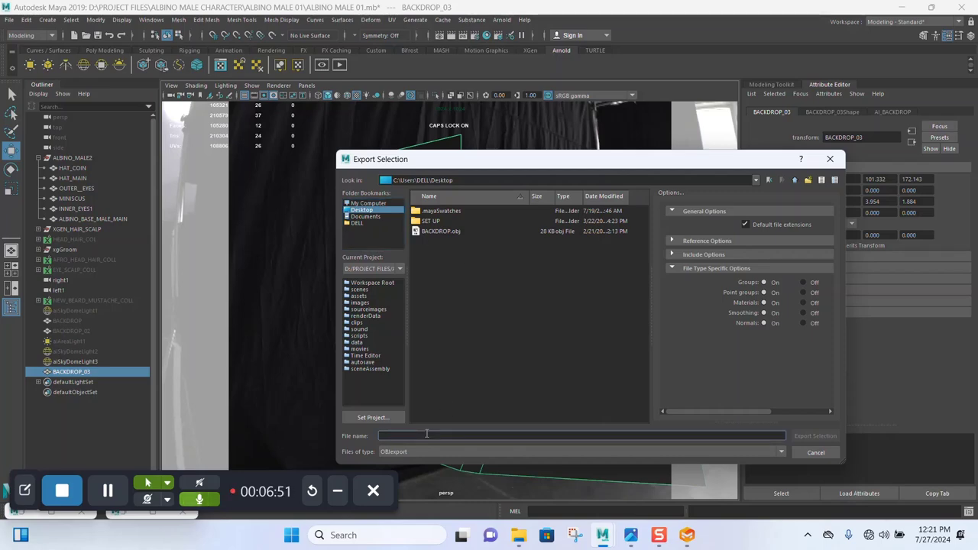
type("NO")
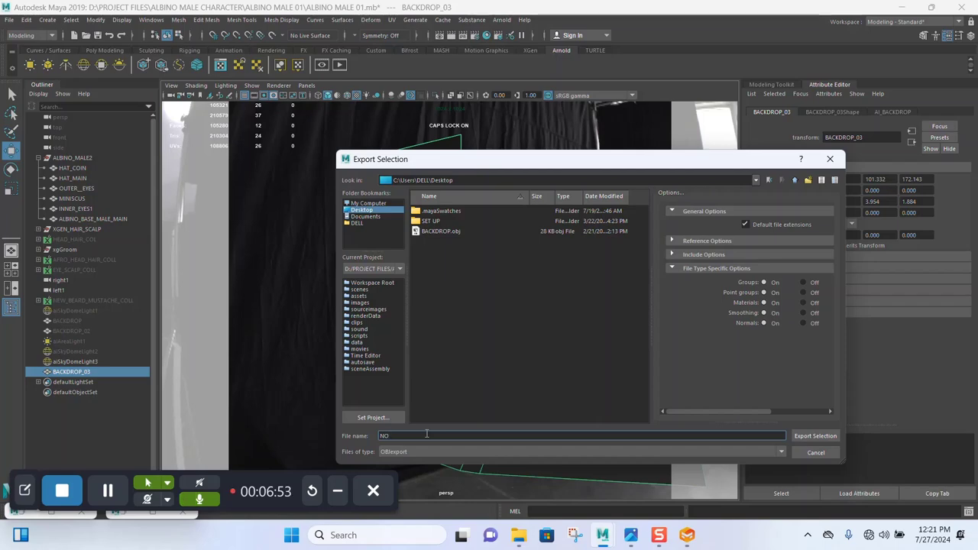
type("EGO")
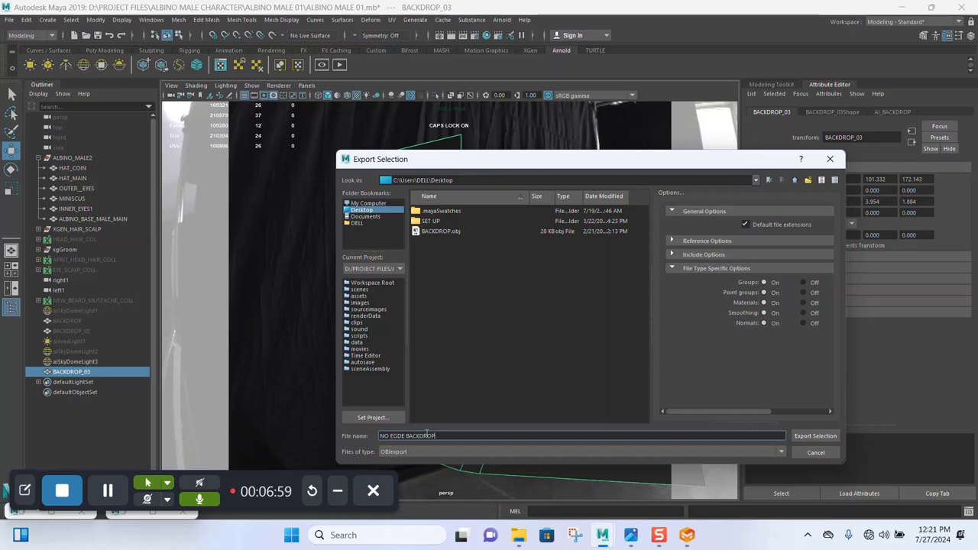
left_click(815, 435)
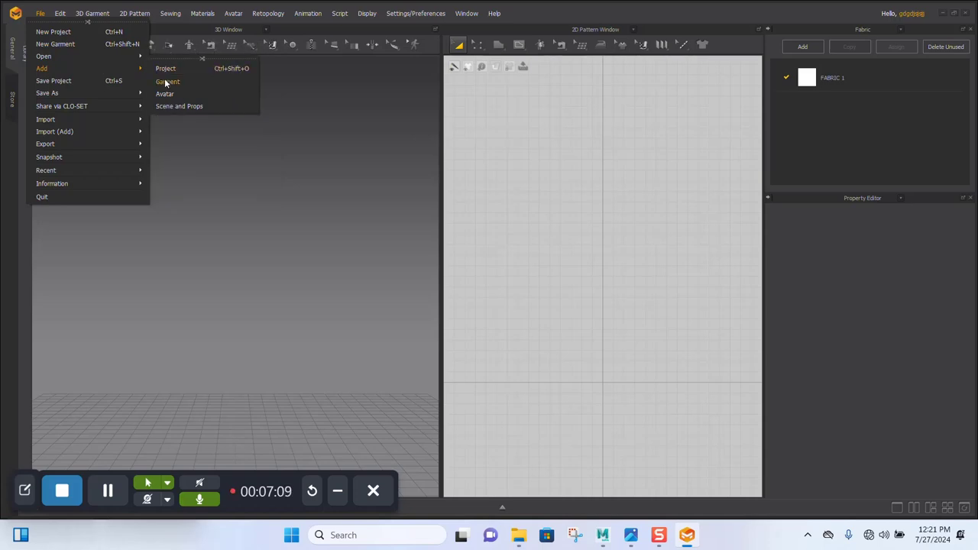
mouse_move(41, 68)
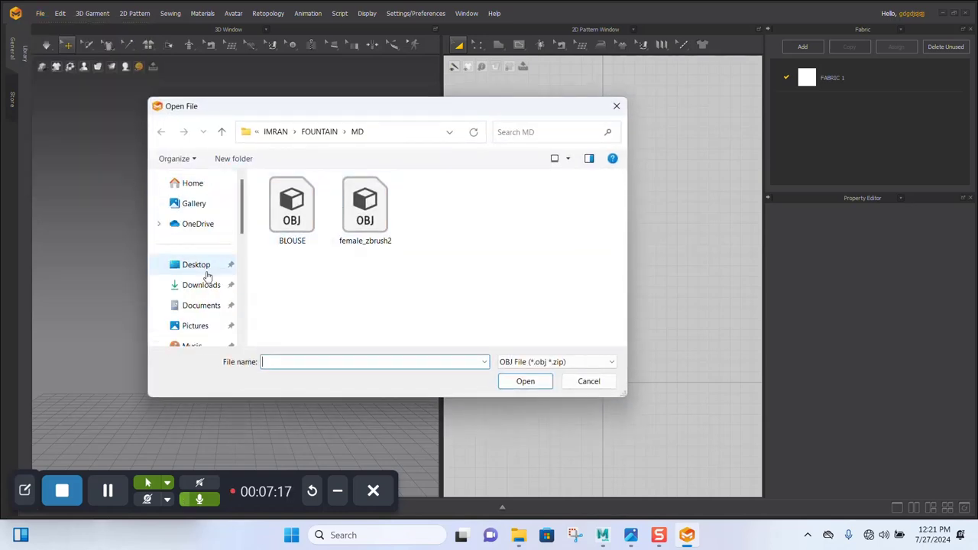
Pick NO EGDE BACKDROP.obj from the Desktop as the avatar file
left_click(511, 206)
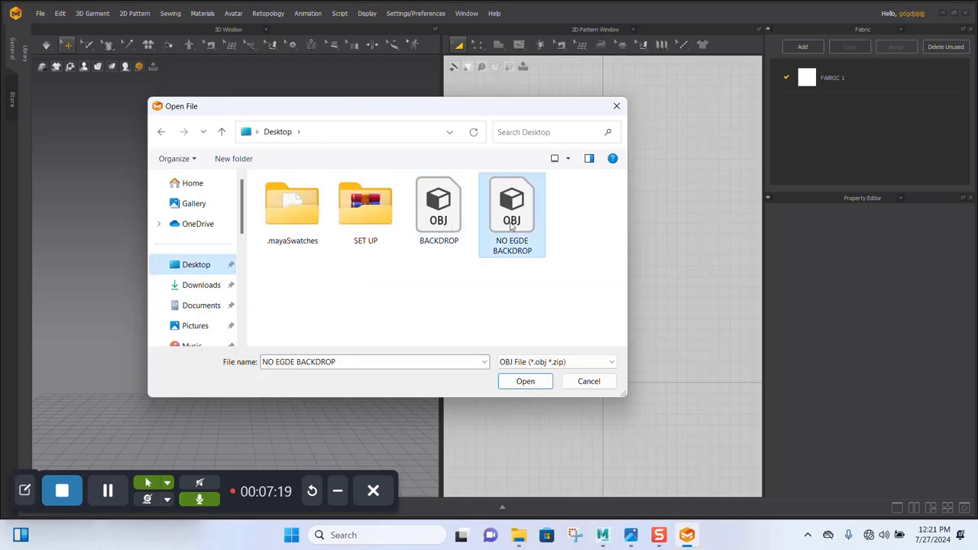
left_click(525, 382)
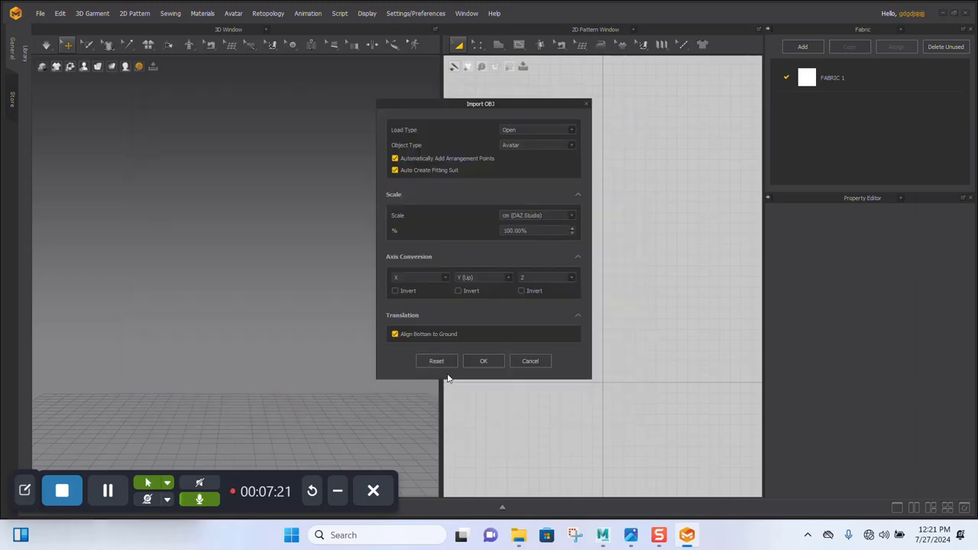
Accept the Import OBJ settings and dismiss the arrangement-points notice
left_click(483, 361)
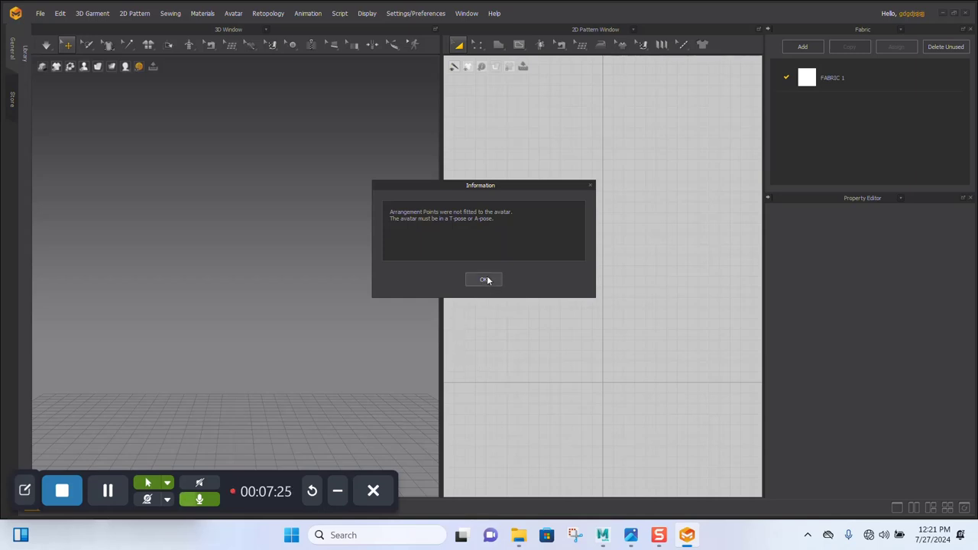
left_click(483, 279)
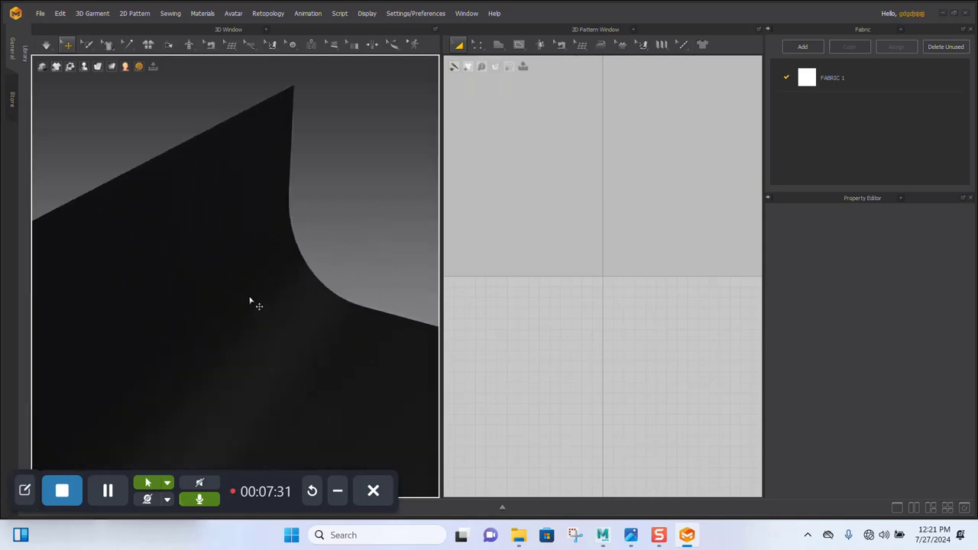
Set the backdrop's Material Color to light grey D1D1D1
left_click(248, 296)
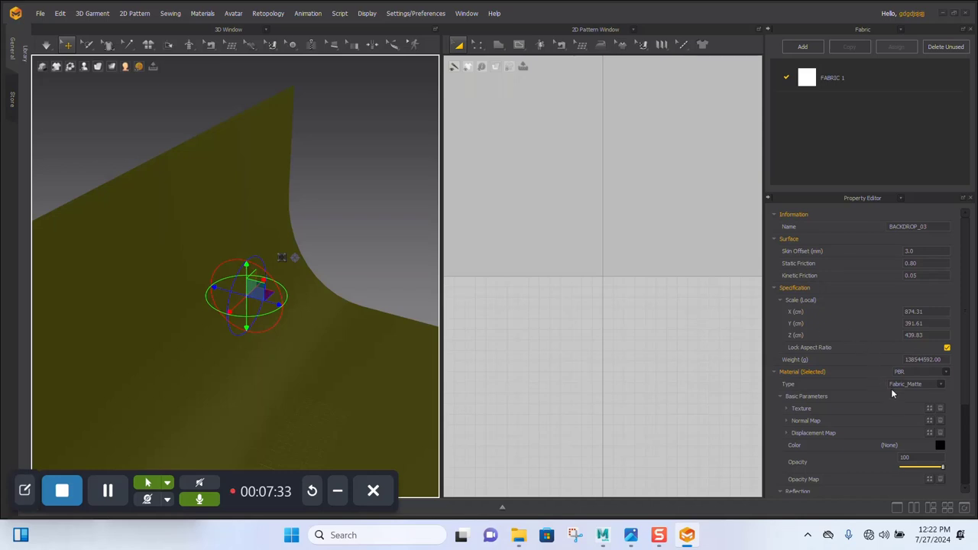
left_click(940, 445)
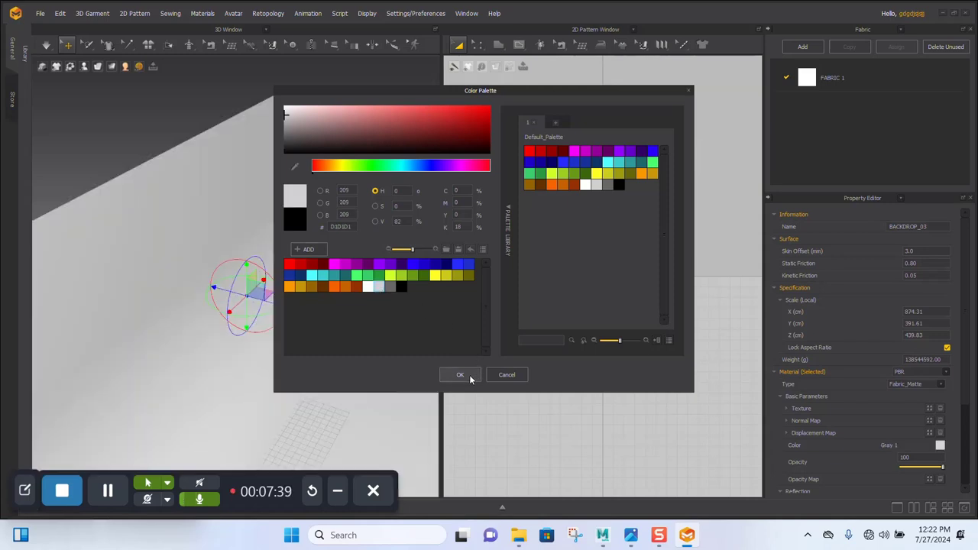
left_click(459, 374)
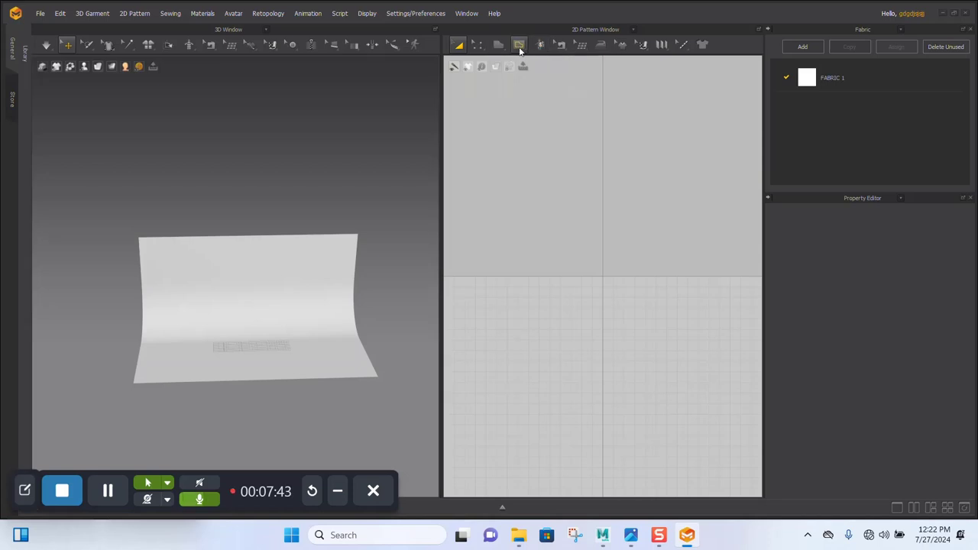
Choose the Rectangle pattern tool and drag out a rectangle in the 2D window
left_click(519, 45)
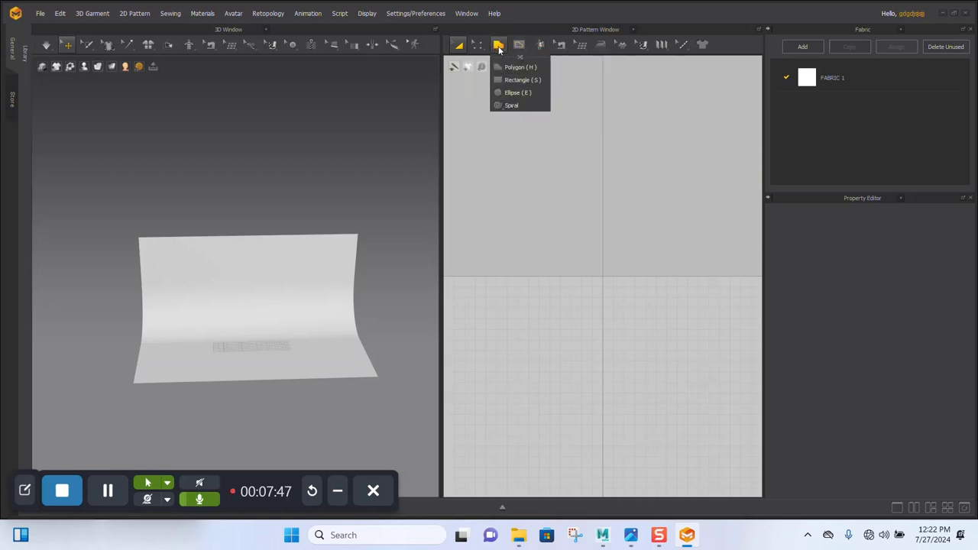
left_click(518, 80)
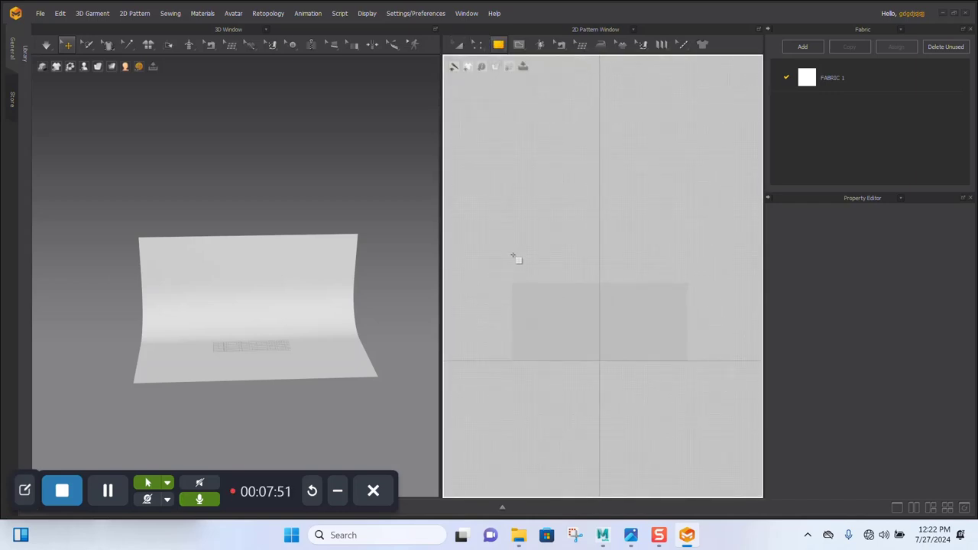
left_click_drag(525, 247, 694, 380)
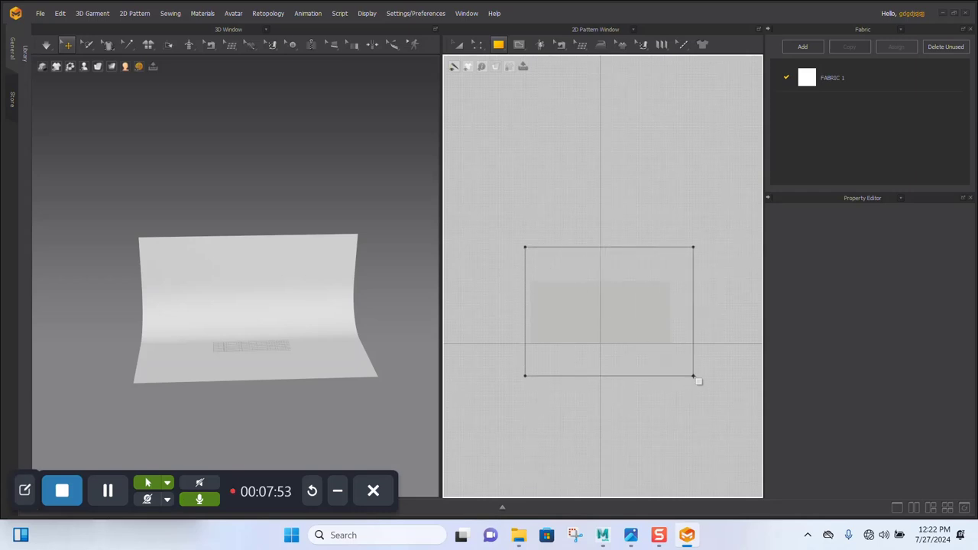
left_click_drag(693, 380, 703, 380)
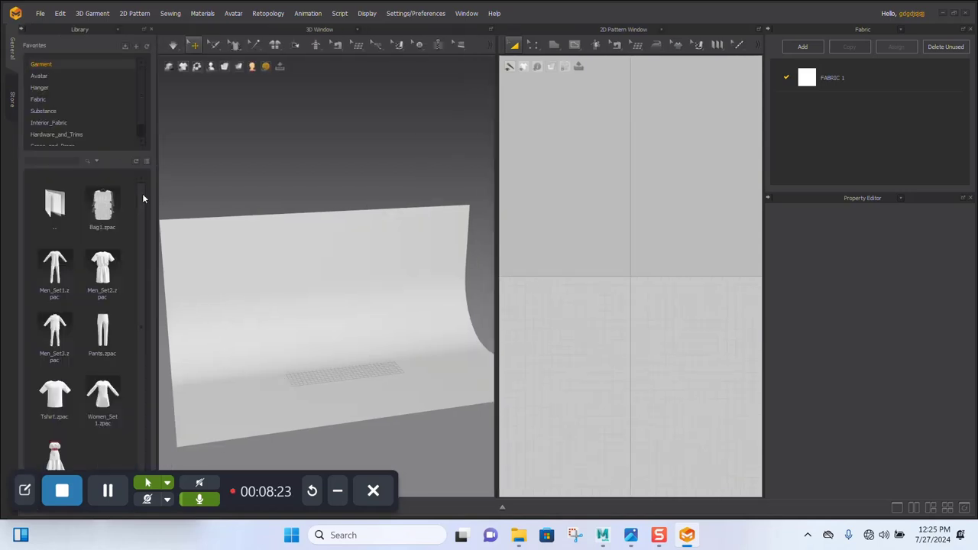
mouse_move(54, 204)
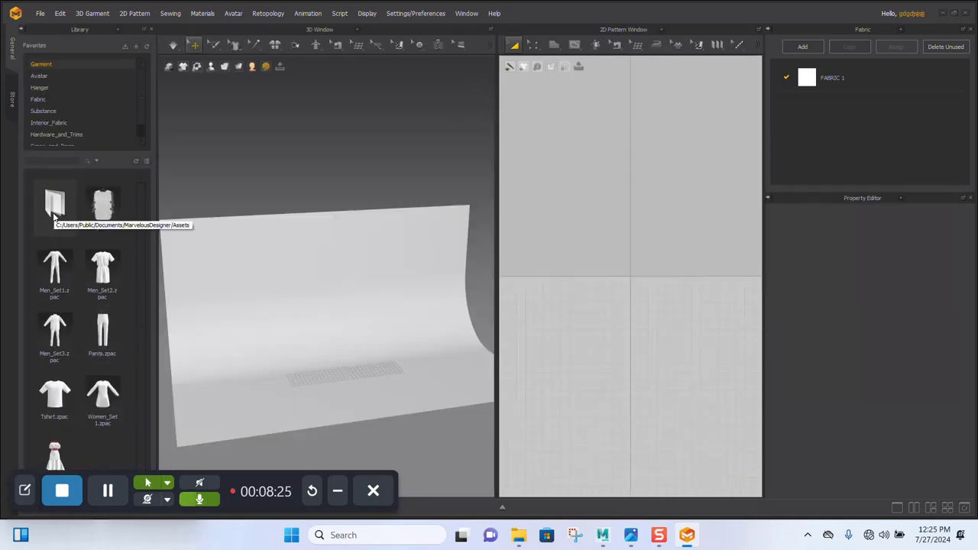
Browse Fabric, Scene_and_Props and Modular libraries, opening a category and returning
left_click(43, 111)
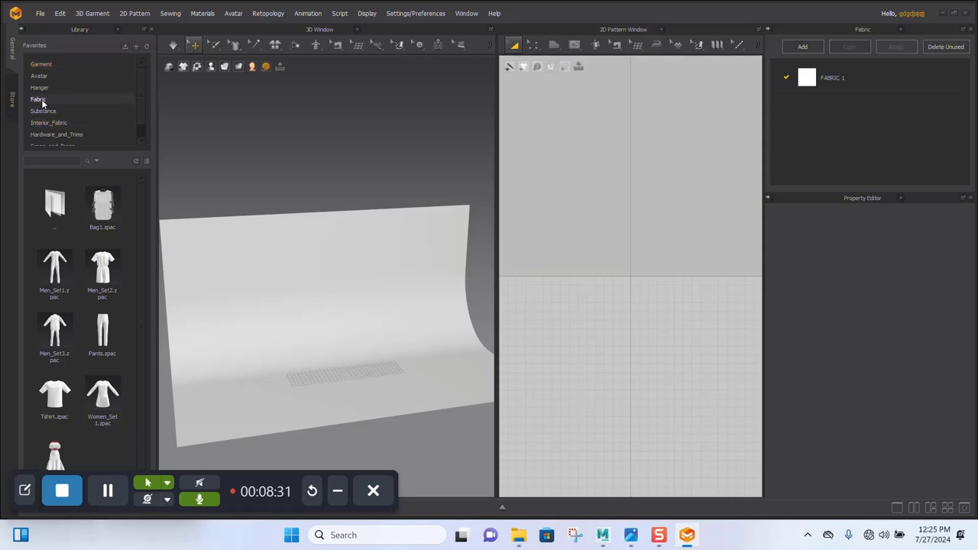
left_click(37, 100)
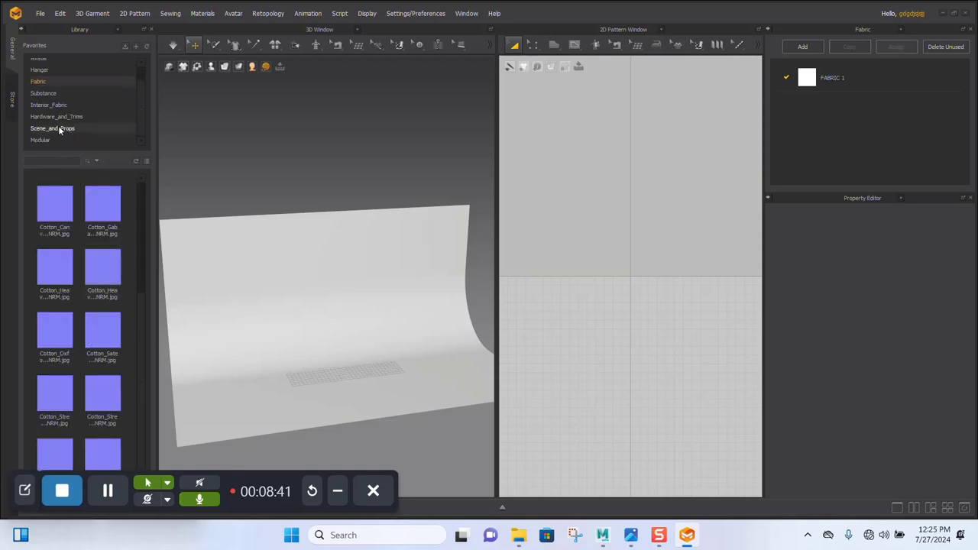
left_click(52, 127)
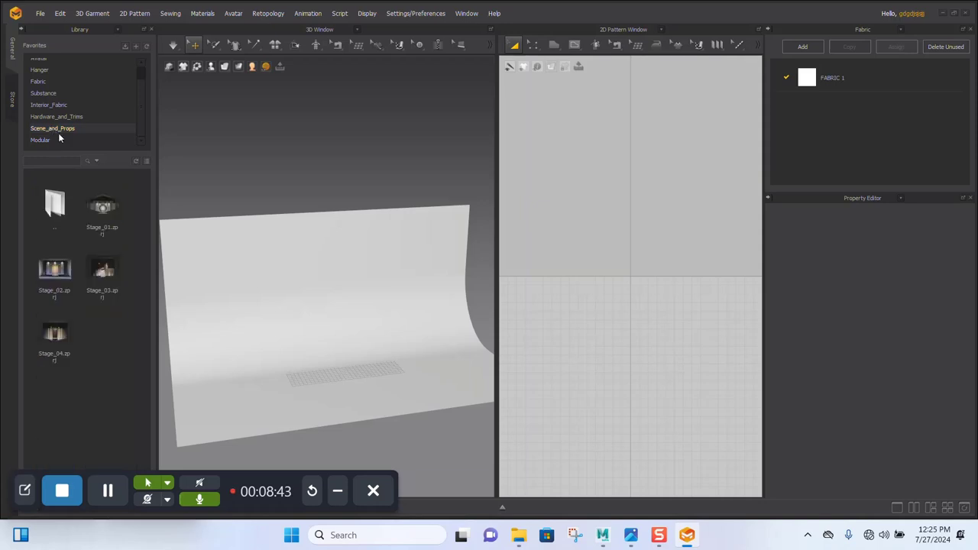
left_click(41, 140)
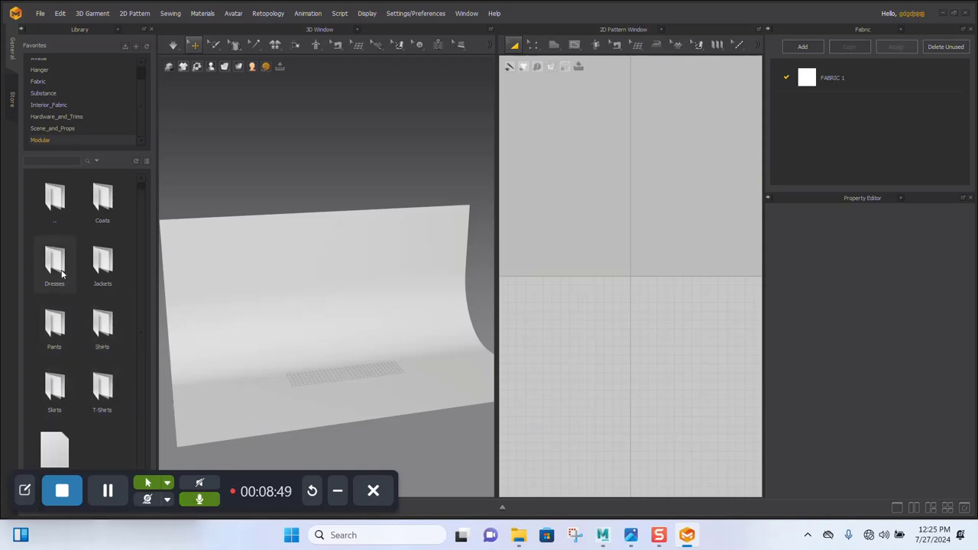
double_click(54, 263)
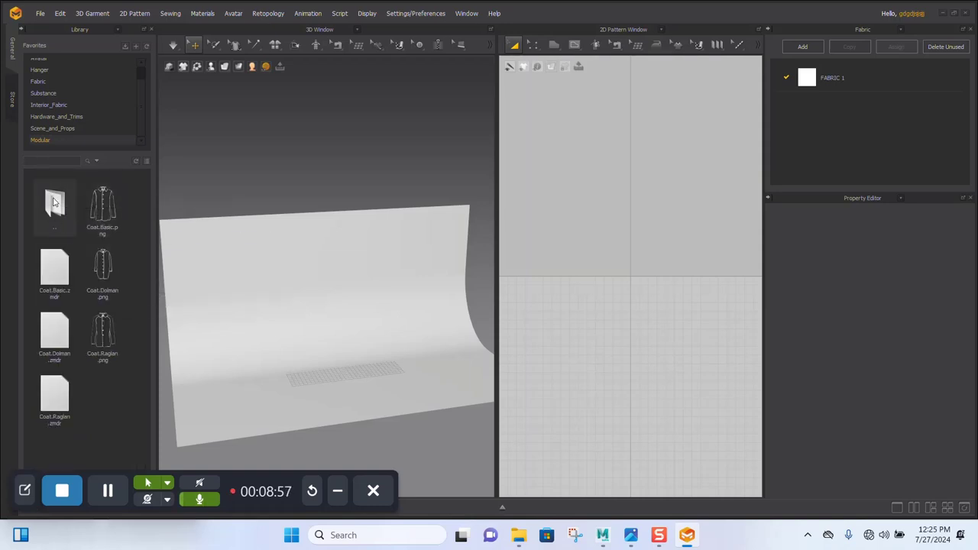
left_click(554, 45)
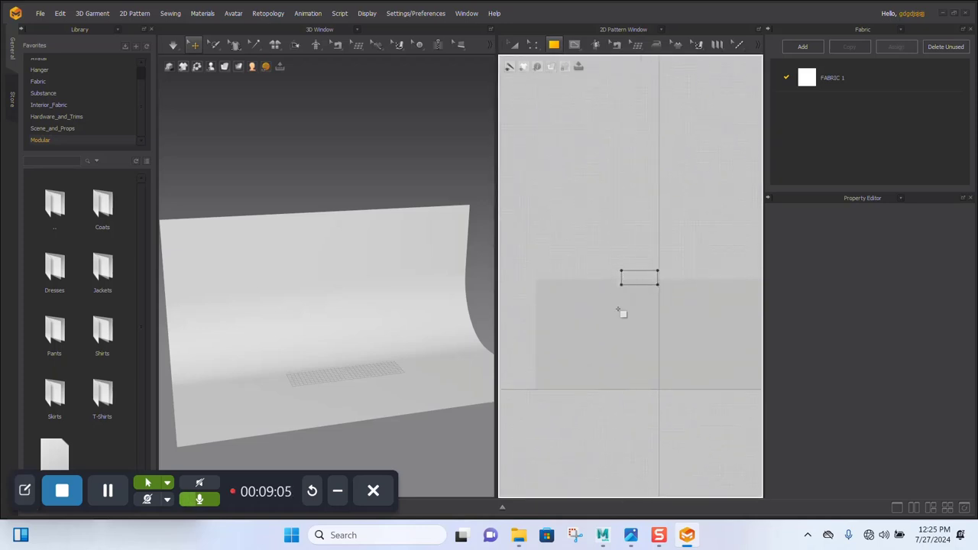
Place a wide rectangular fabric pattern that shows in front of the backdrop
left_click(639, 276)
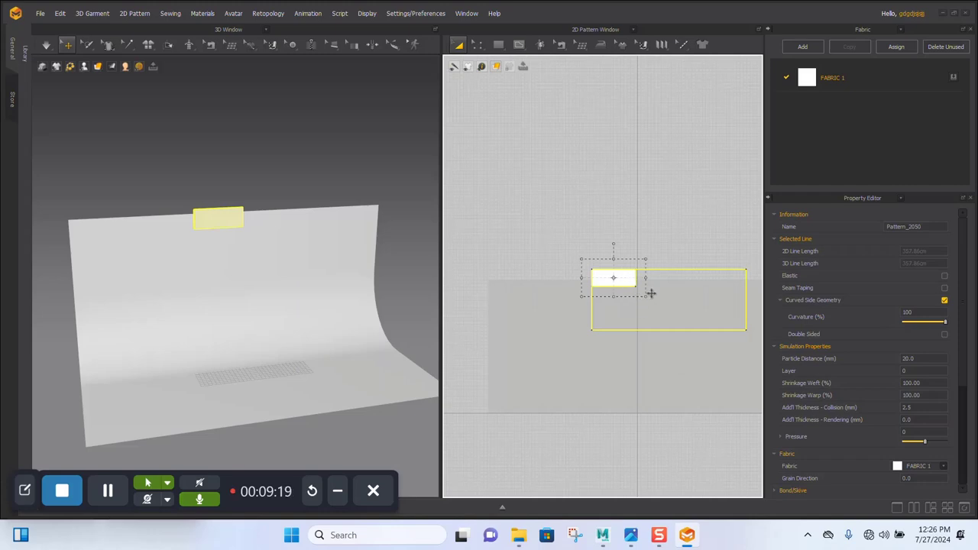
mouse_move(655, 306)
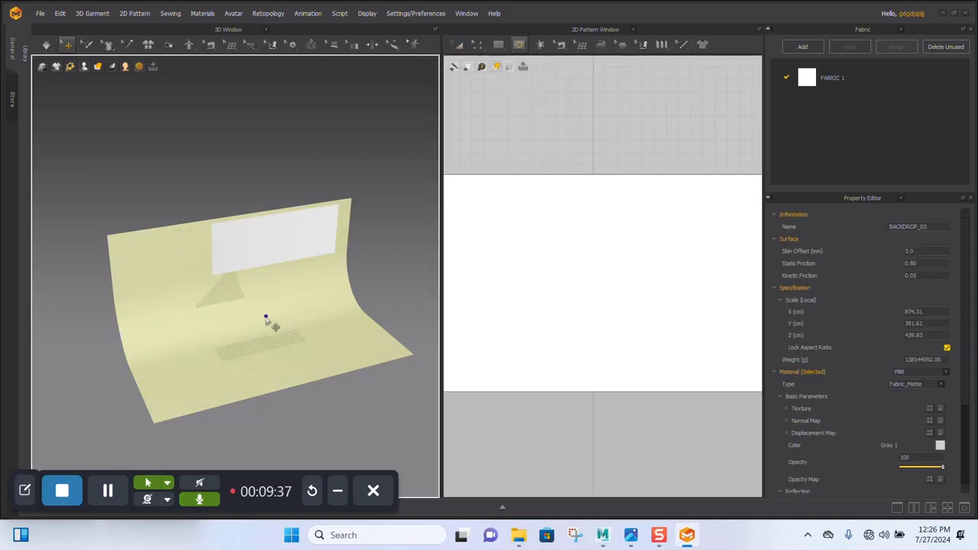
left_click(267, 318)
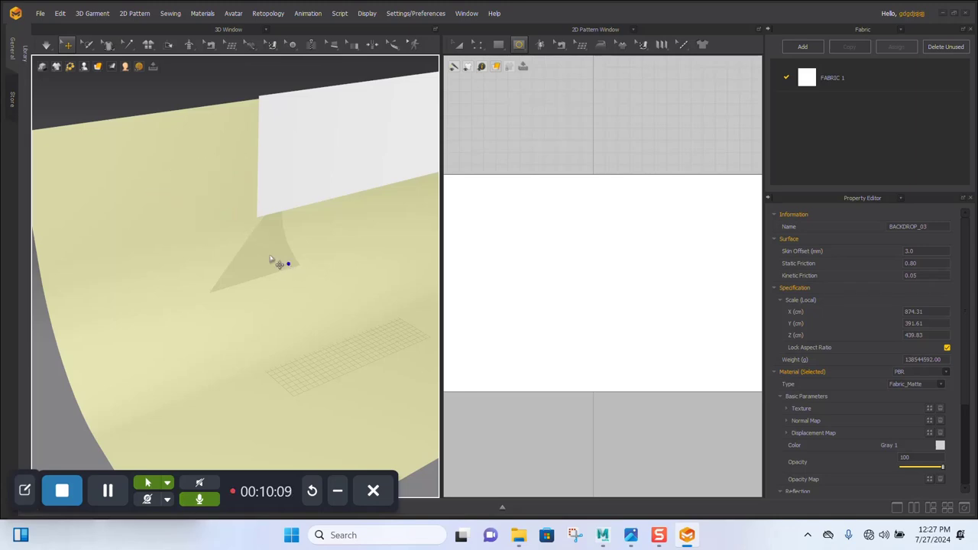
left_click(457, 44)
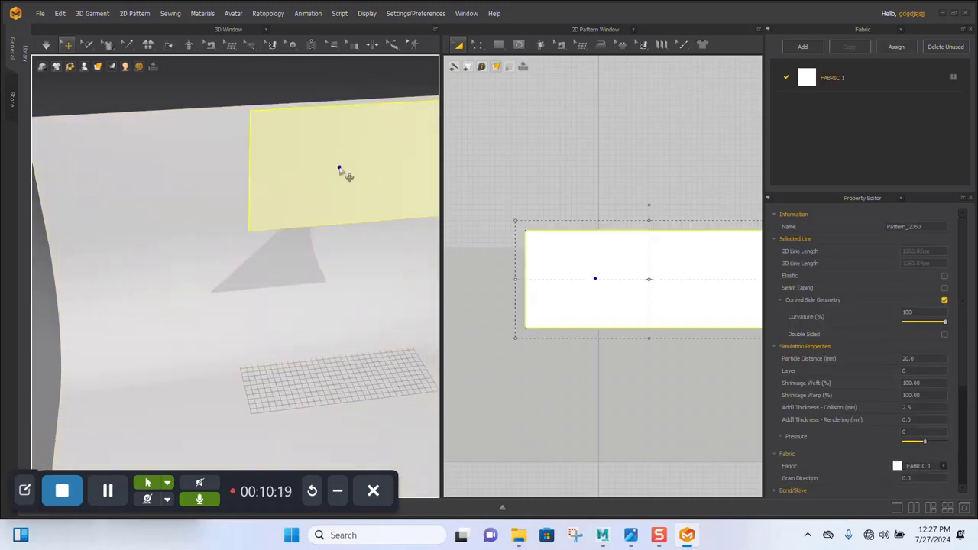
left_click(351, 166)
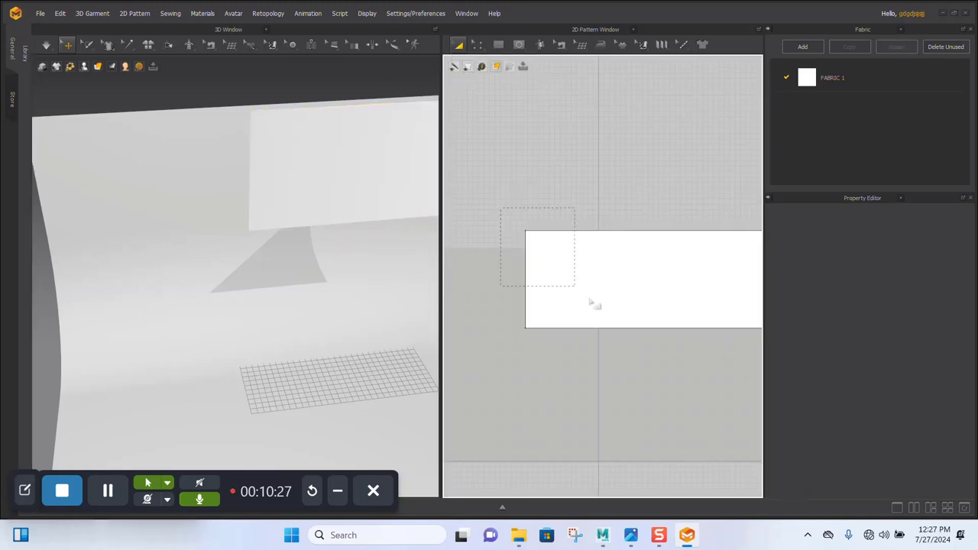
left_click(625, 277)
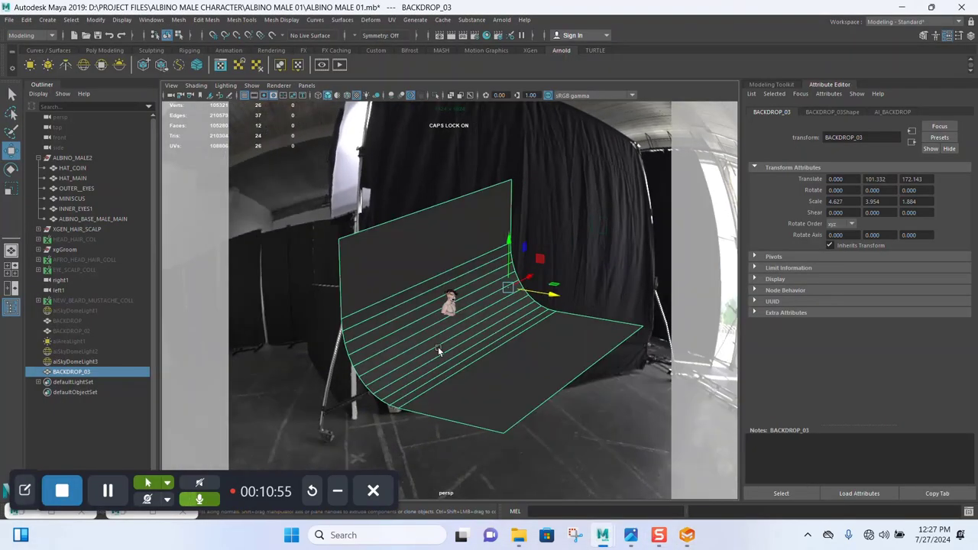
mouse_move(233, 340)
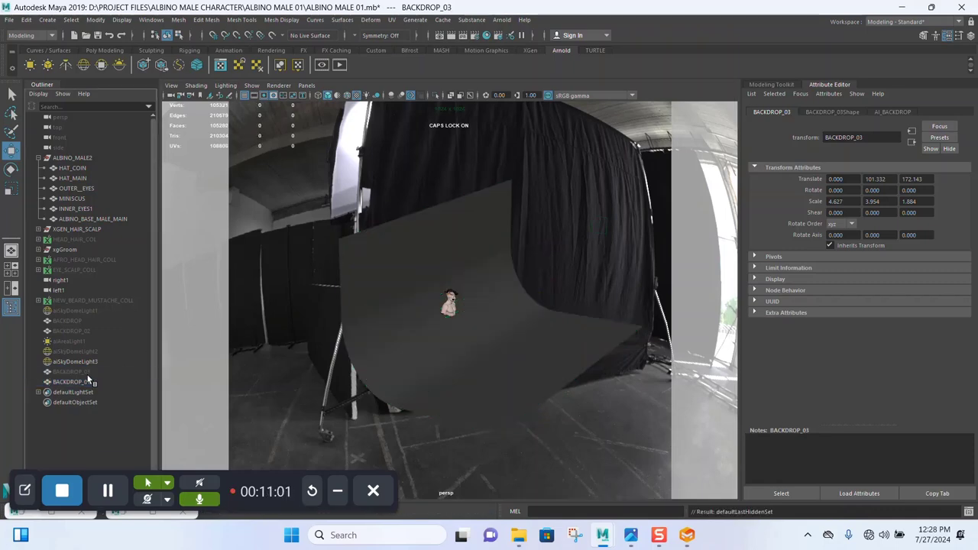
Export the scaled BACKDROP_04 copy from Maya to the desktop as 'NO EGDE BACKDROP.obj'
left_click(71, 381)
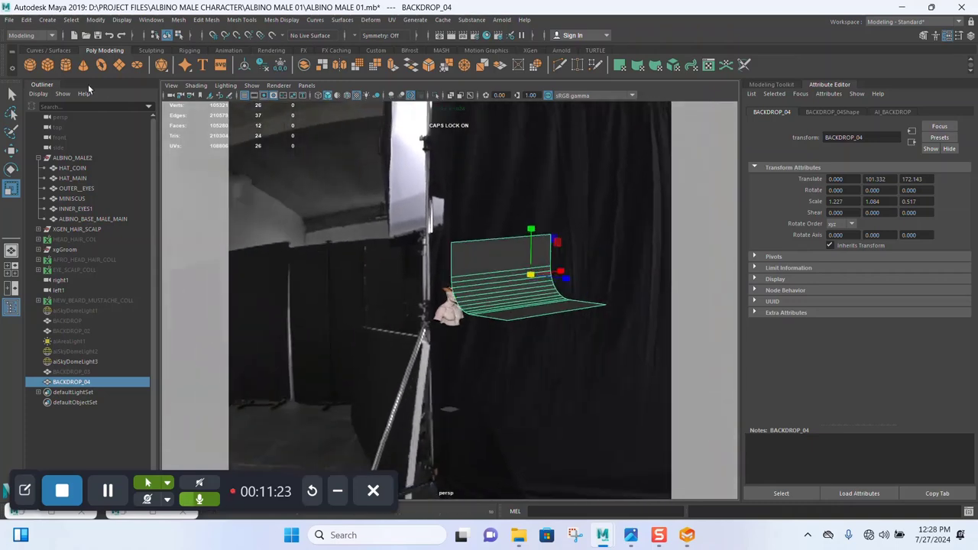
left_click(9, 19)
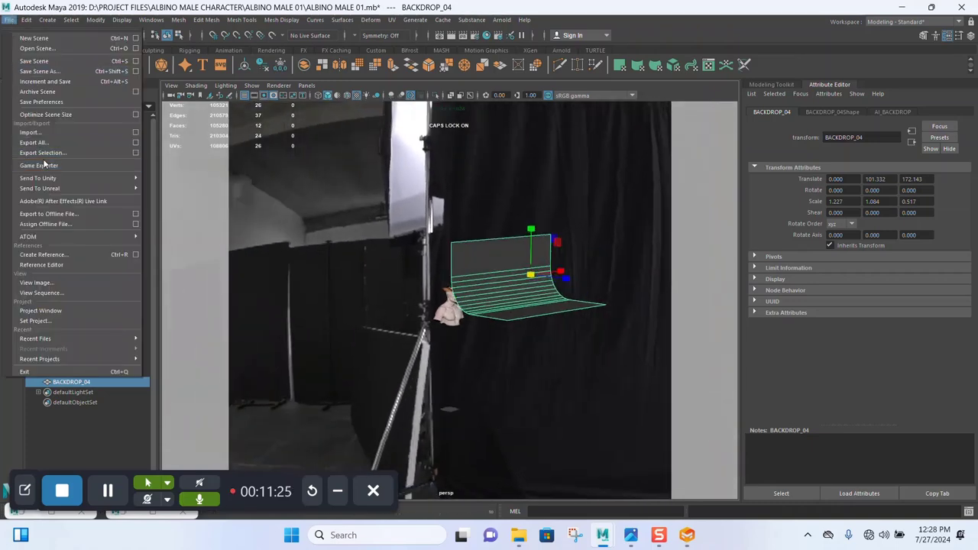
left_click(42, 153)
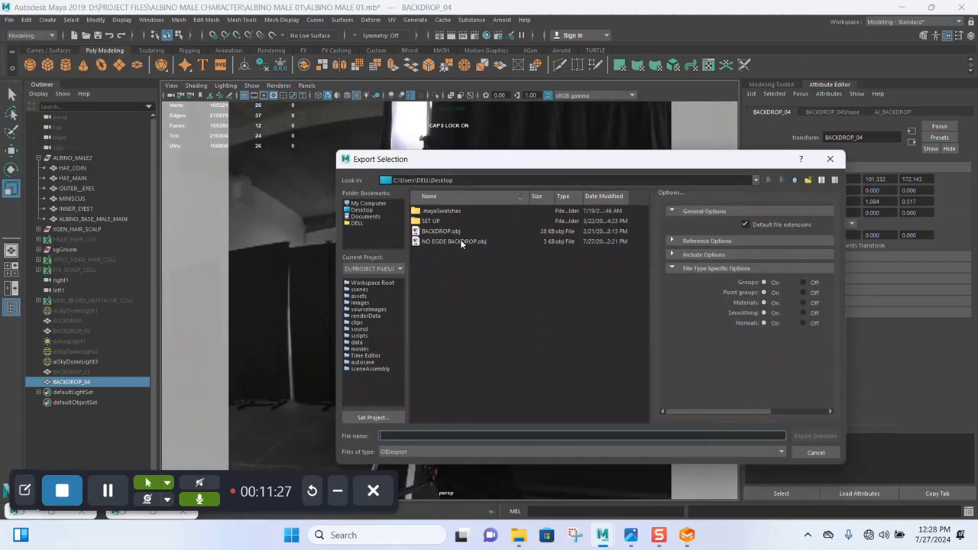
left_click(453, 240)
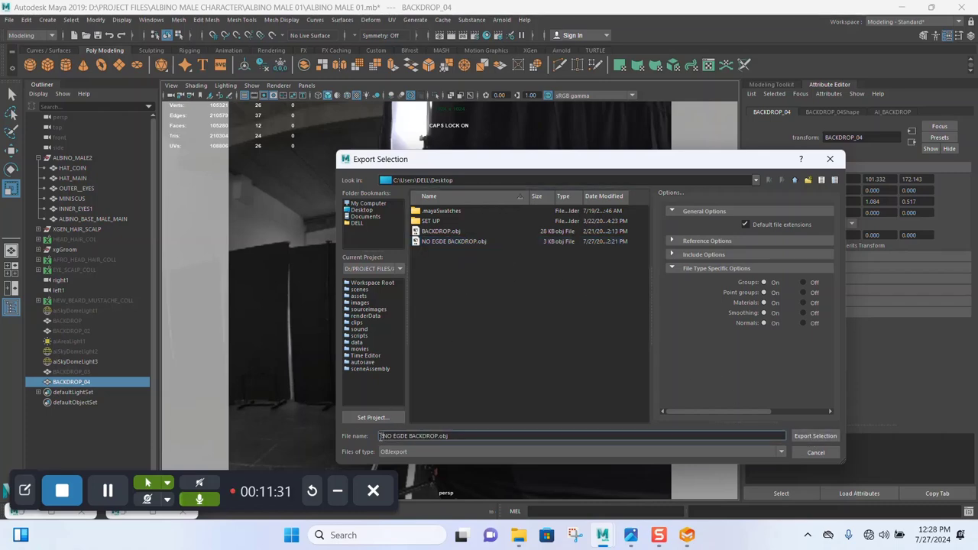
left_click(815, 436)
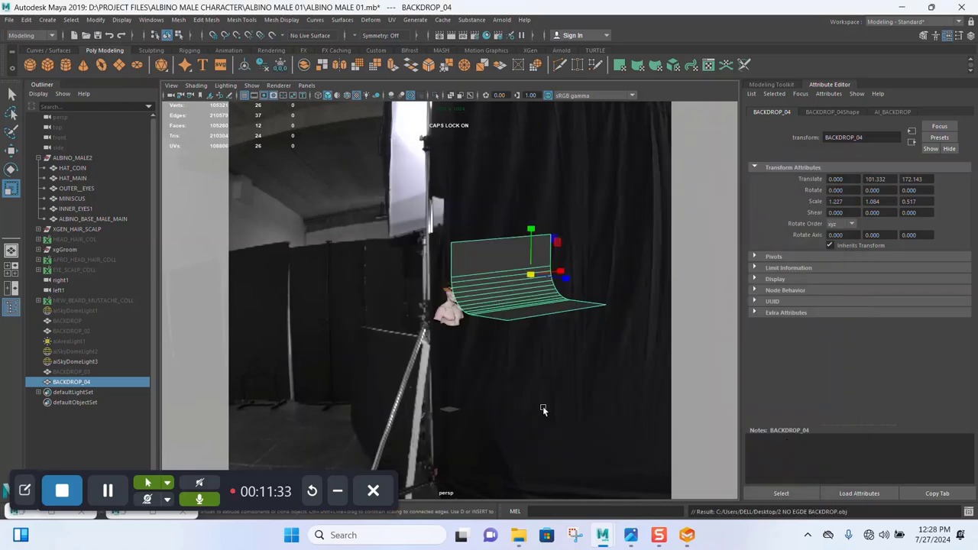
left_click(686, 535)
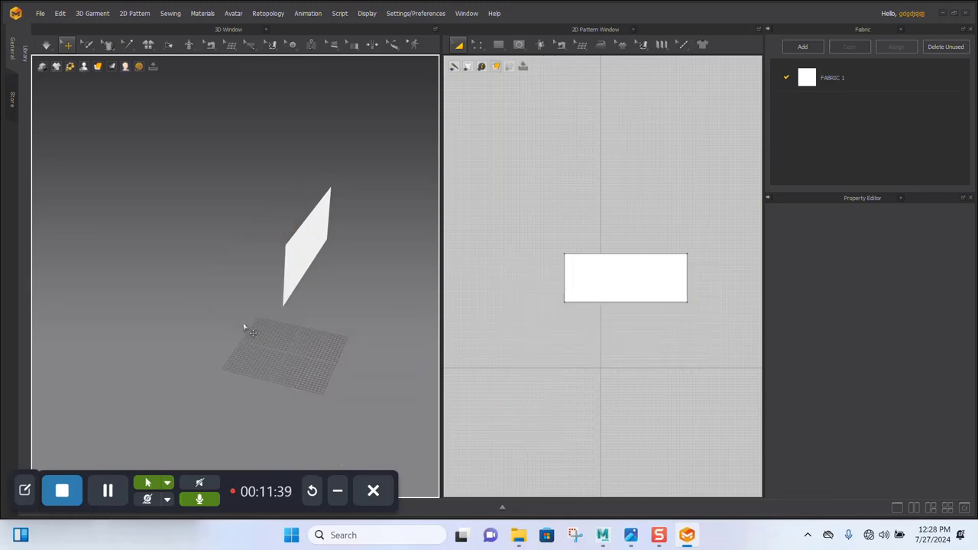
Import the backdrop OBJ as an avatar and give its material a lighter colour
left_click(39, 14)
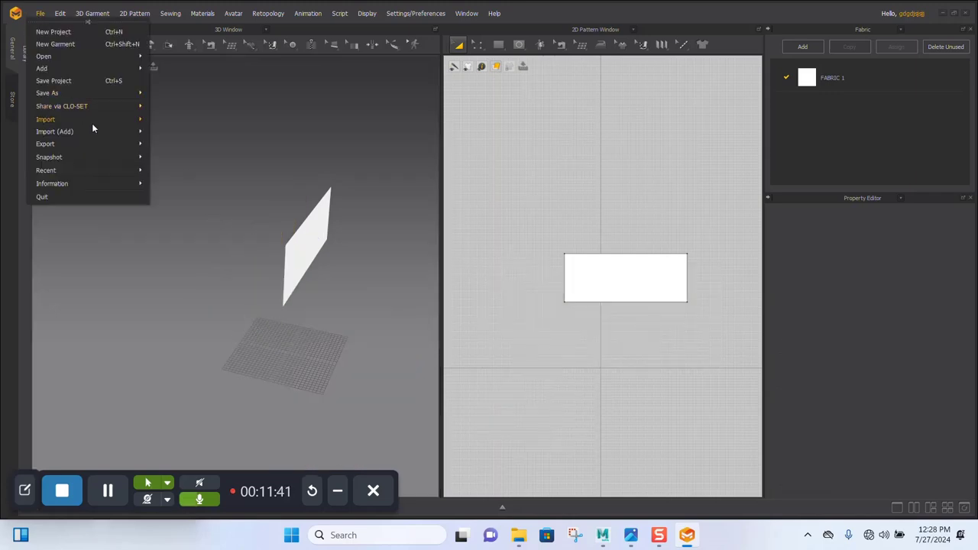
left_click(46, 119)
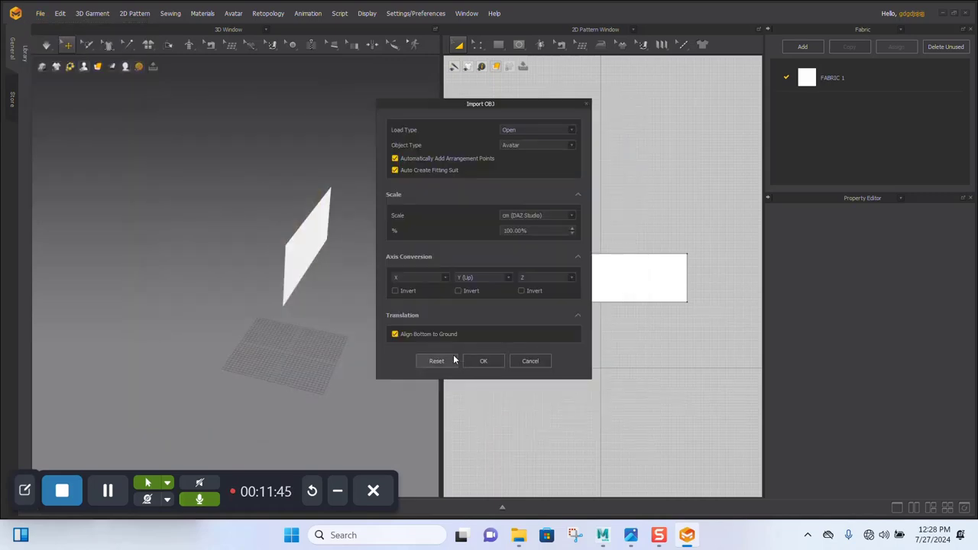
left_click(483, 361)
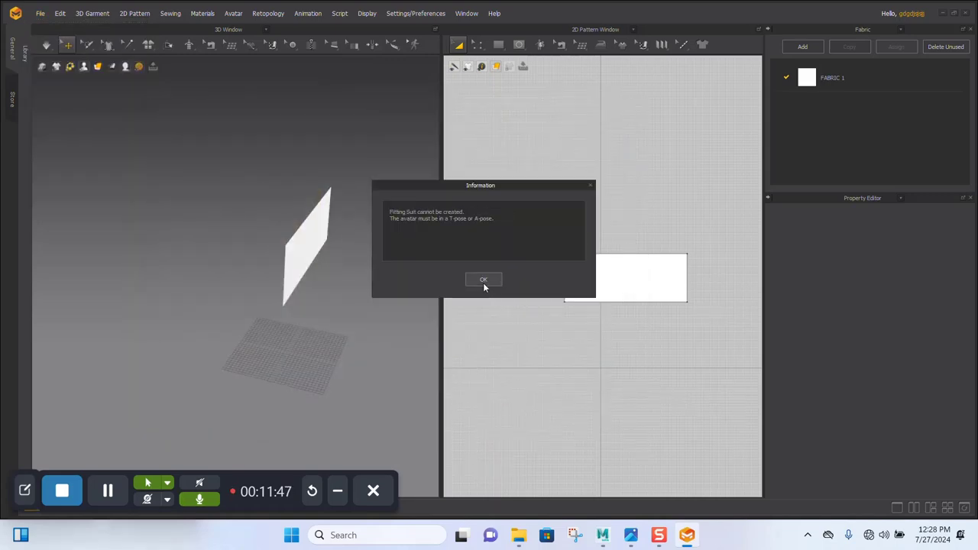
left_click(483, 280)
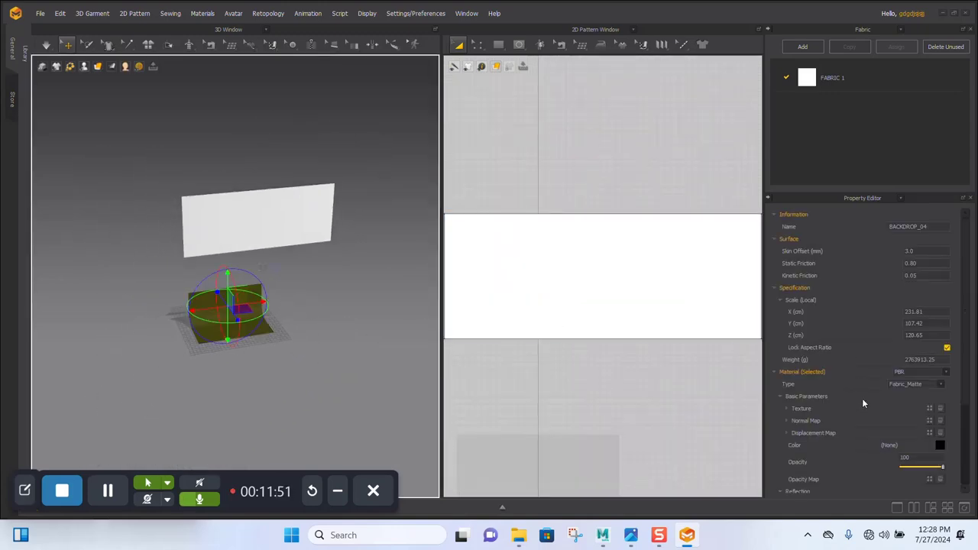
left_click(940, 445)
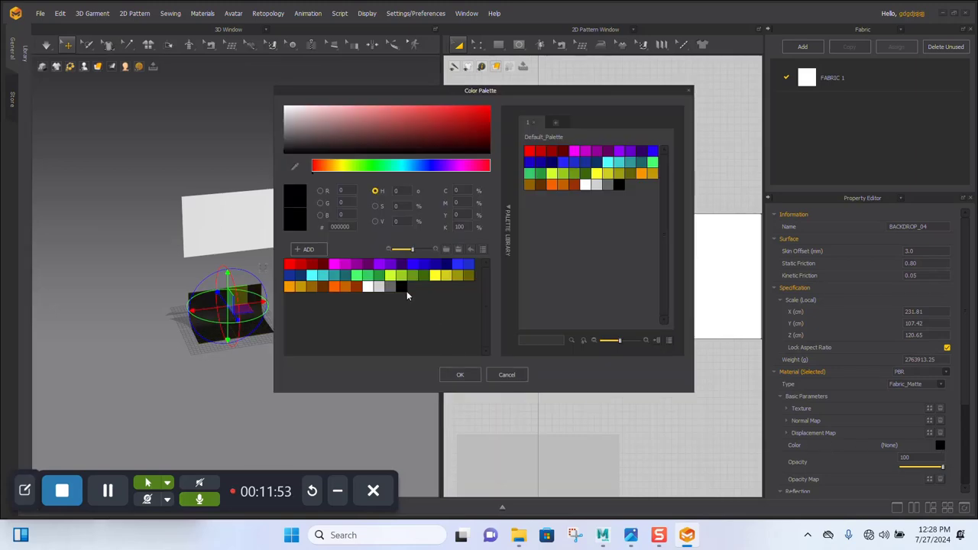
left_click(460, 374)
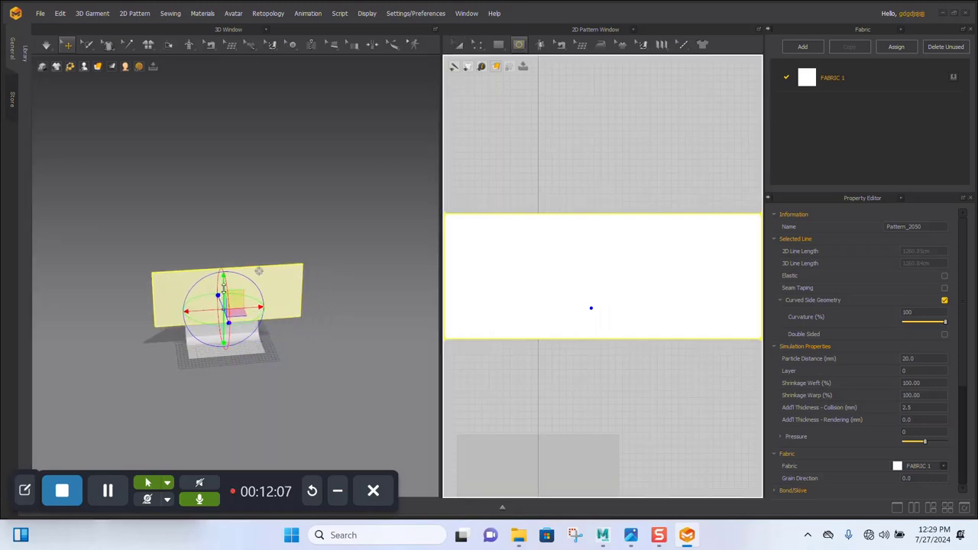
mouse_move(458, 44)
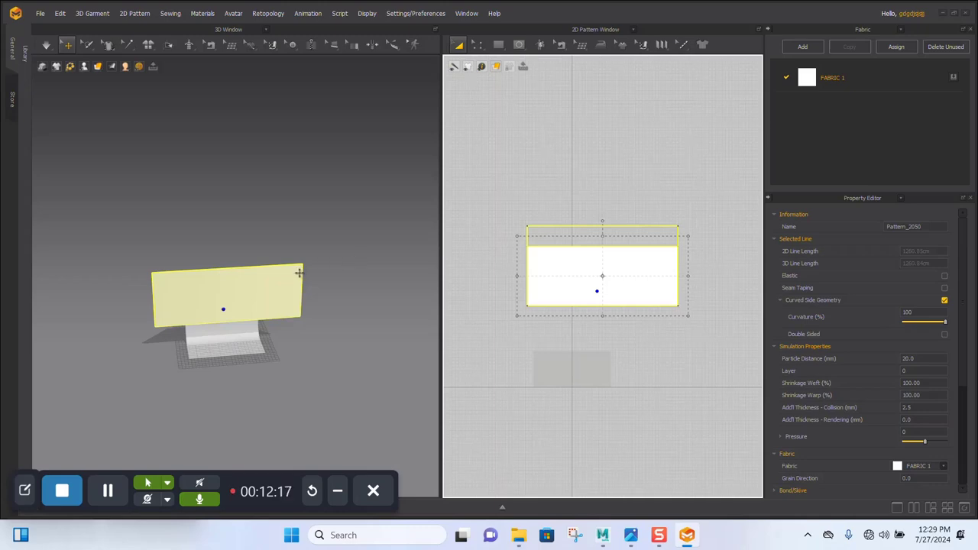
mouse_move(278, 306)
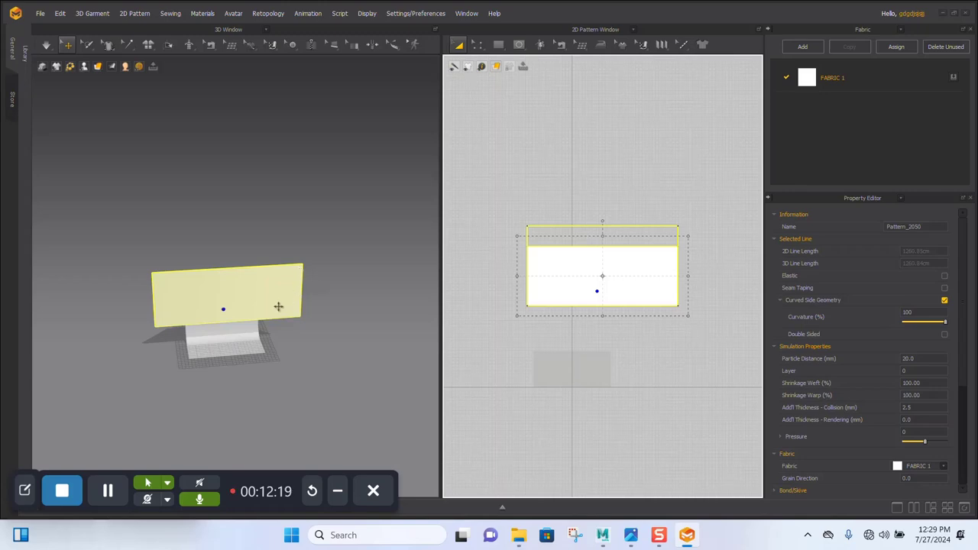
mouse_move(266, 318)
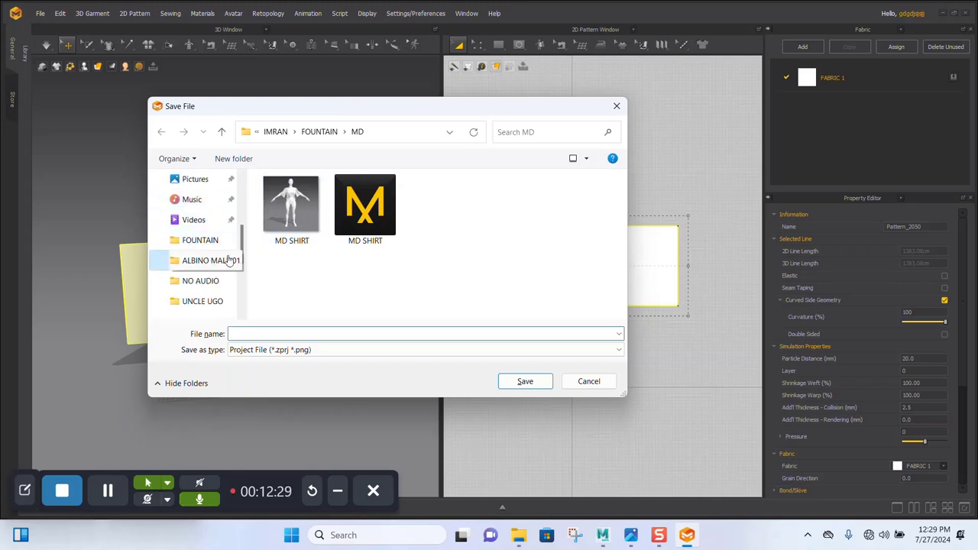
Create and open an MD STUDIO FABRIC folder inside ALBINO MALE 01, and name the project file
double_click(211, 261)
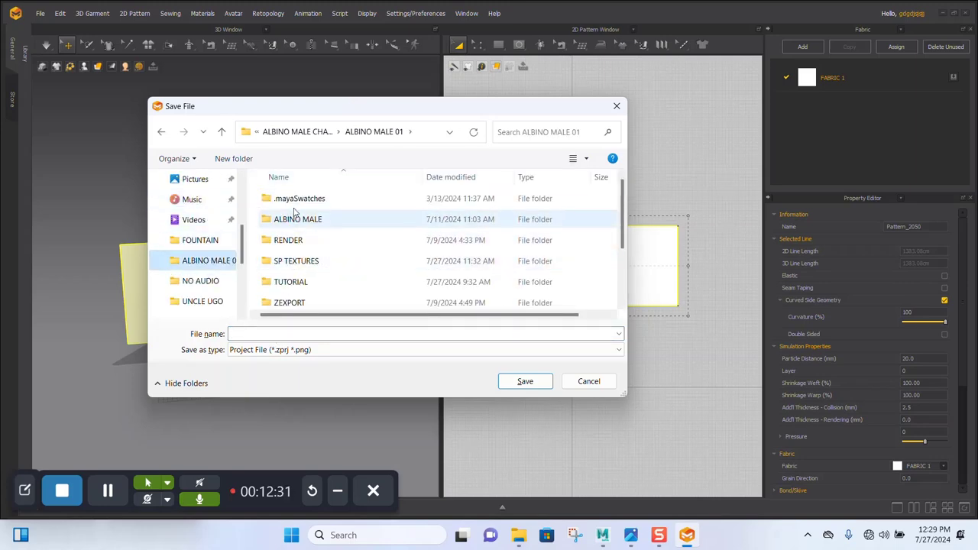
left_click(234, 159)
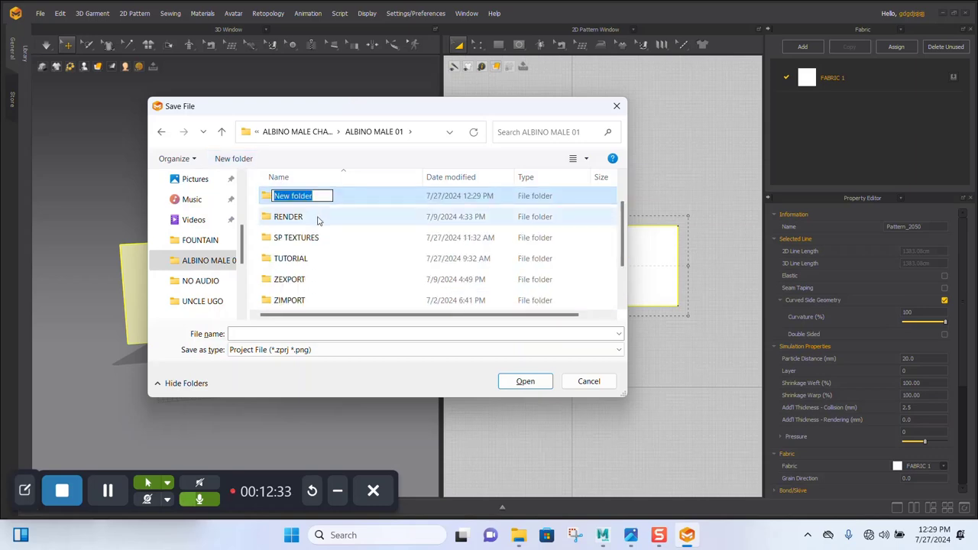
type("MD")
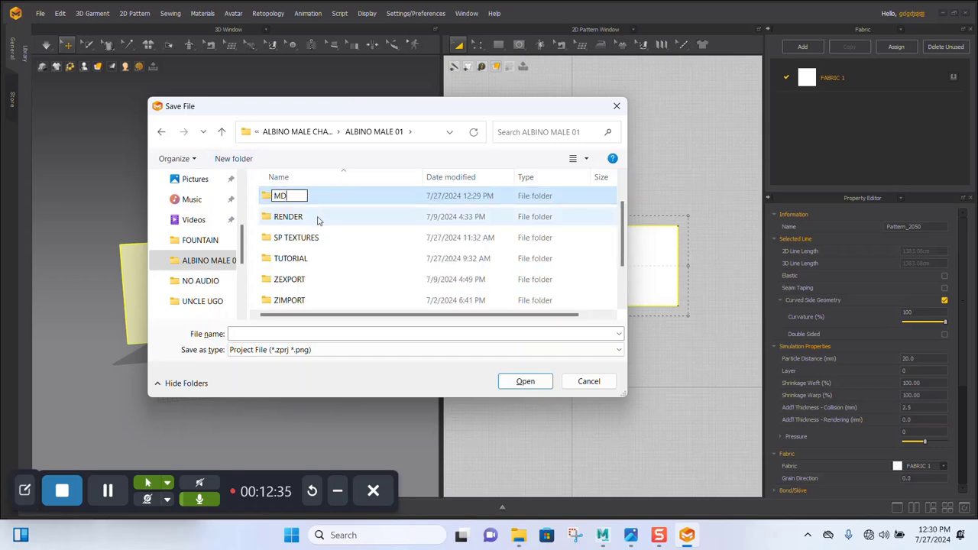
type("STUDIO FABRIC")
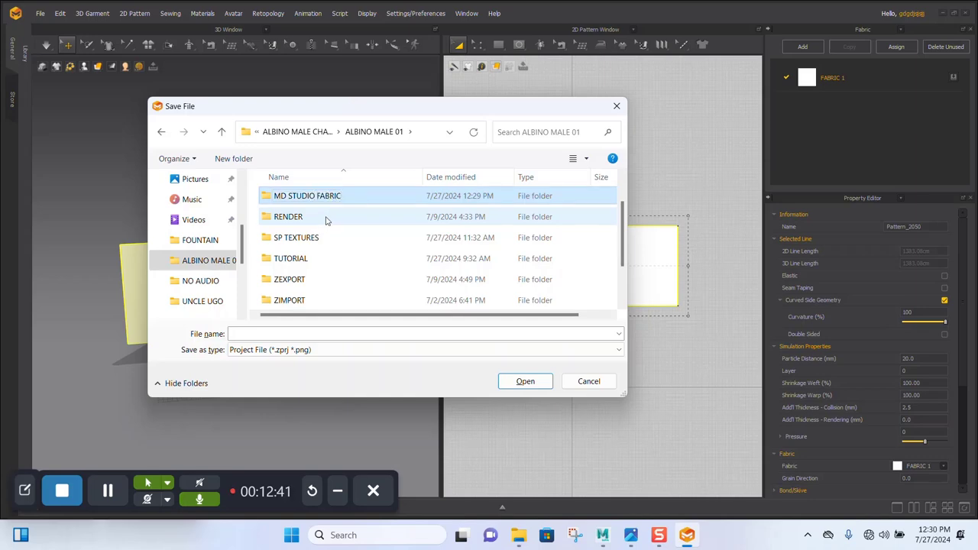
double_click(307, 195)
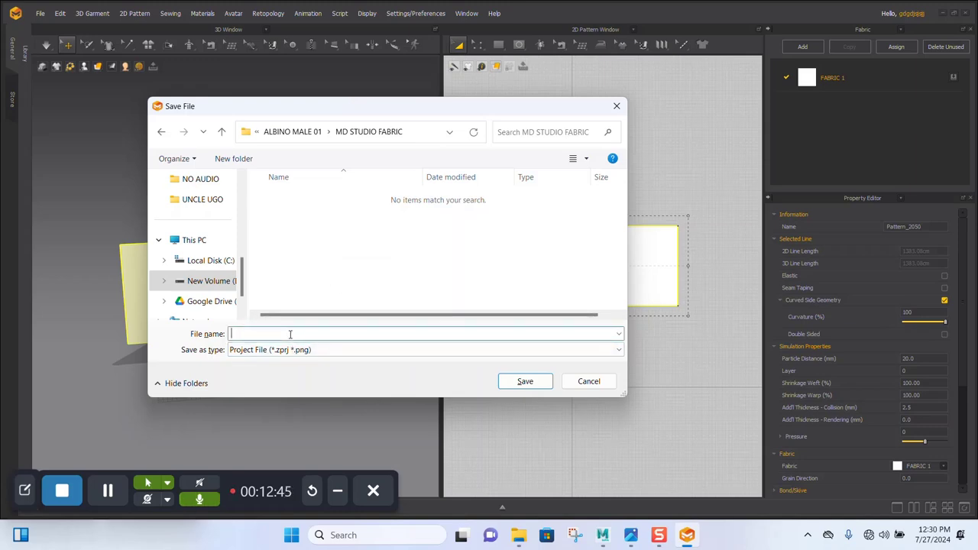
type("STUDIO")
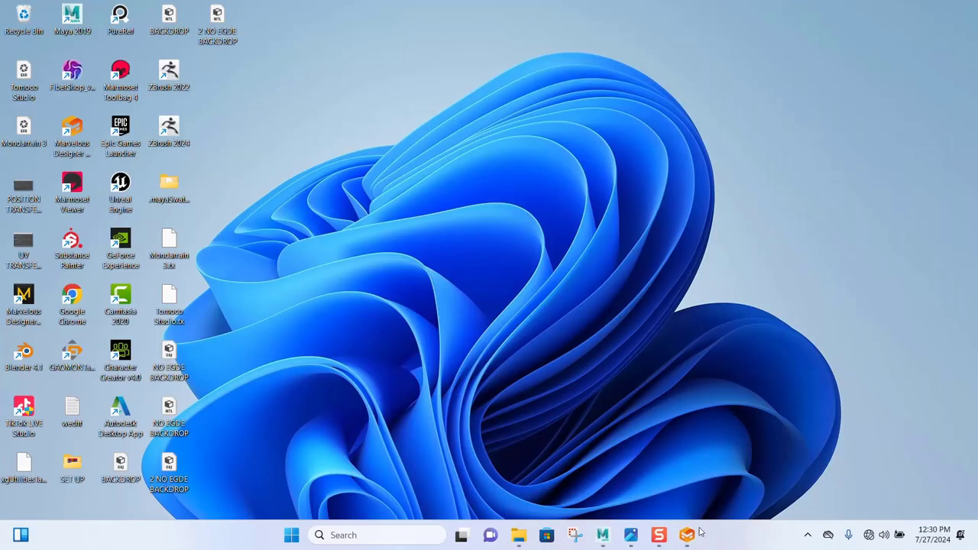
Return to Marvelous Designer and orbit the 3D view around the fabric
left_click(657, 534)
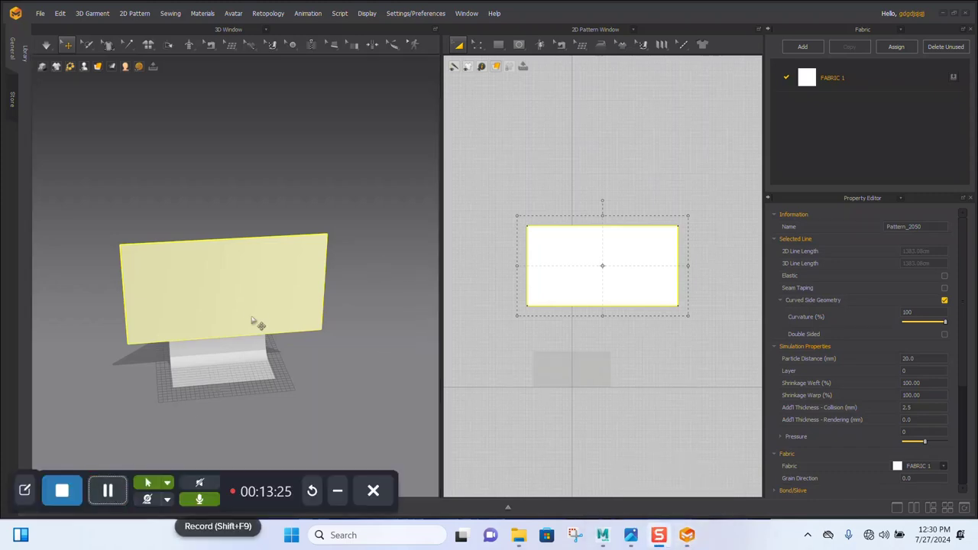
left_click_drag(256, 321, 294, 362)
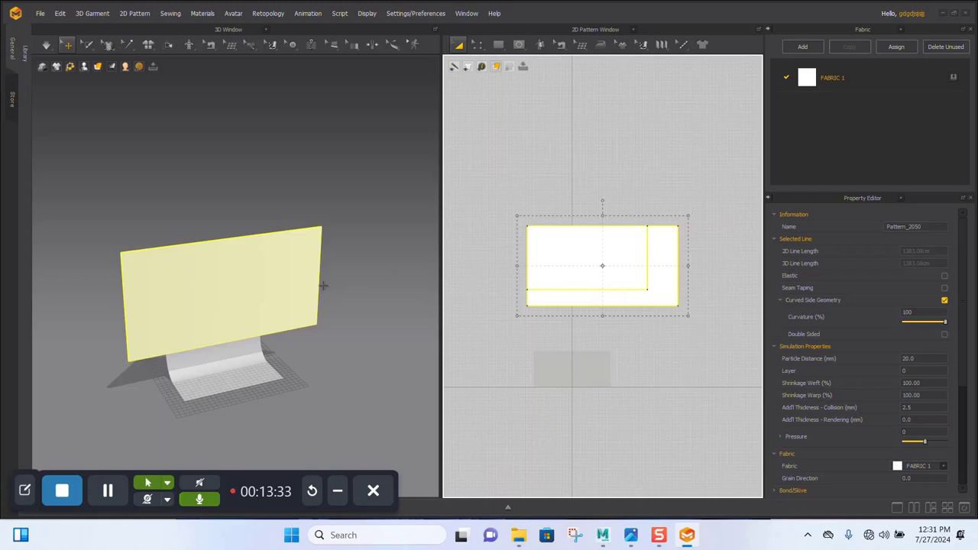
mouse_move(353, 301)
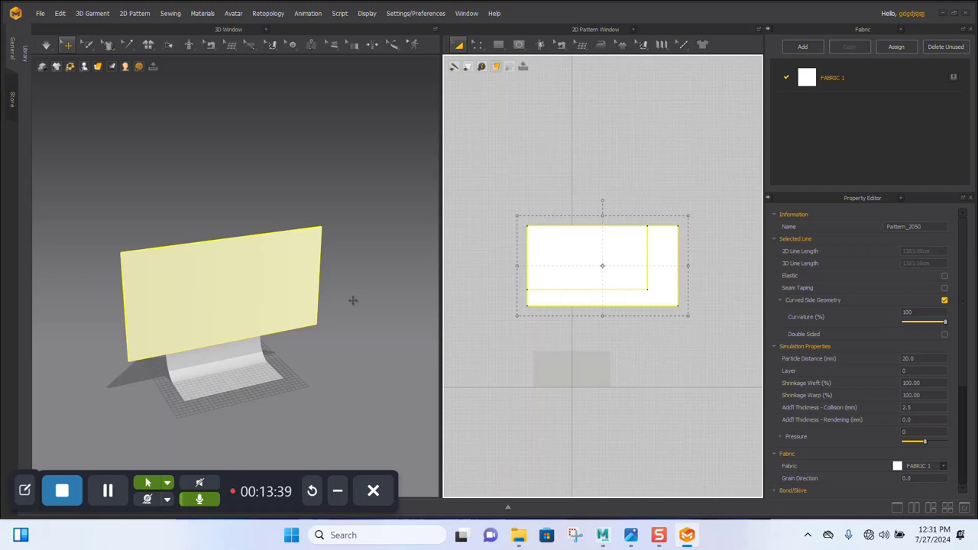
mouse_move(176, 428)
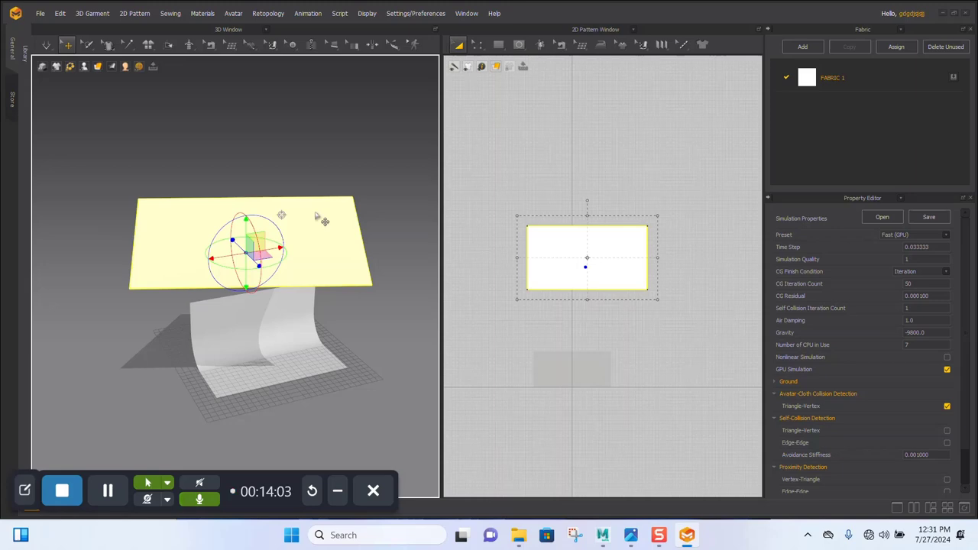
mouse_move(342, 329)
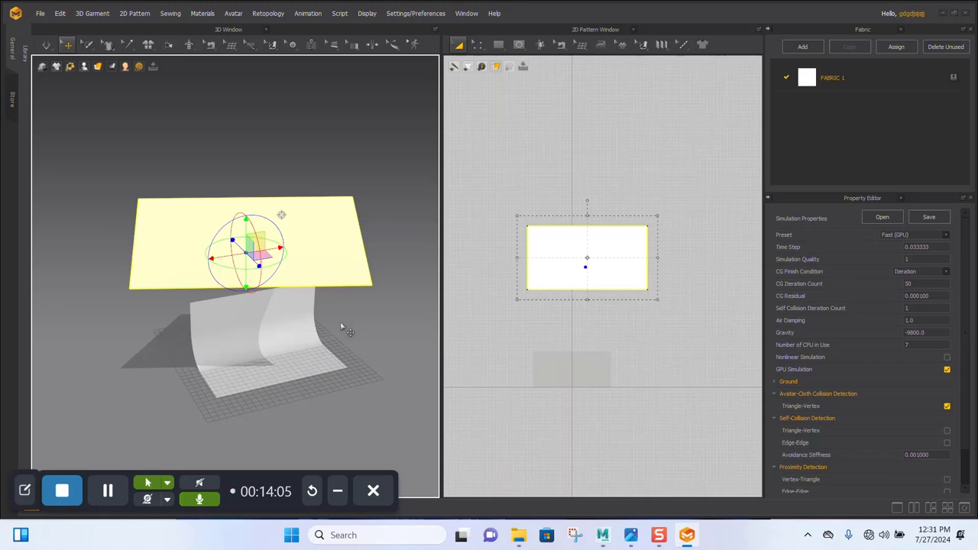
mouse_move(336, 325)
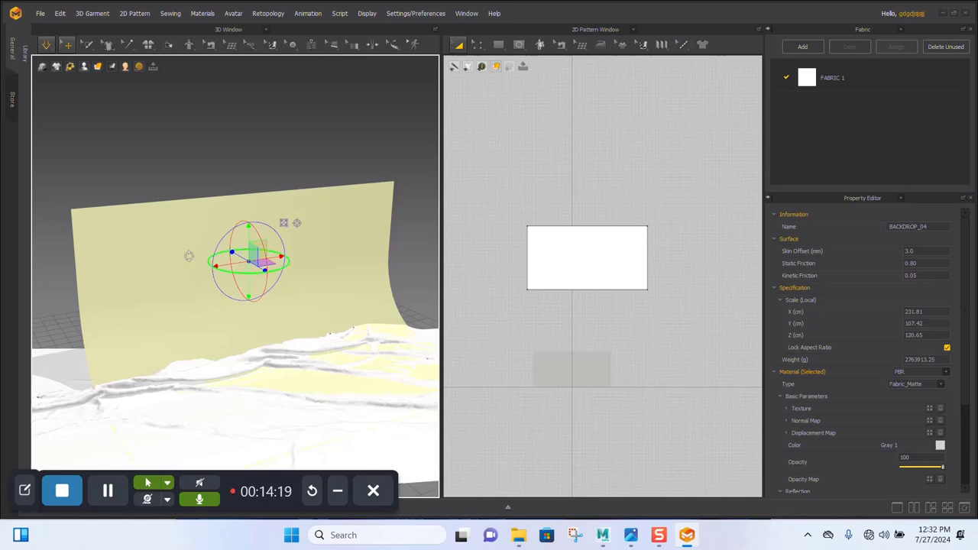
right_click(153, 212)
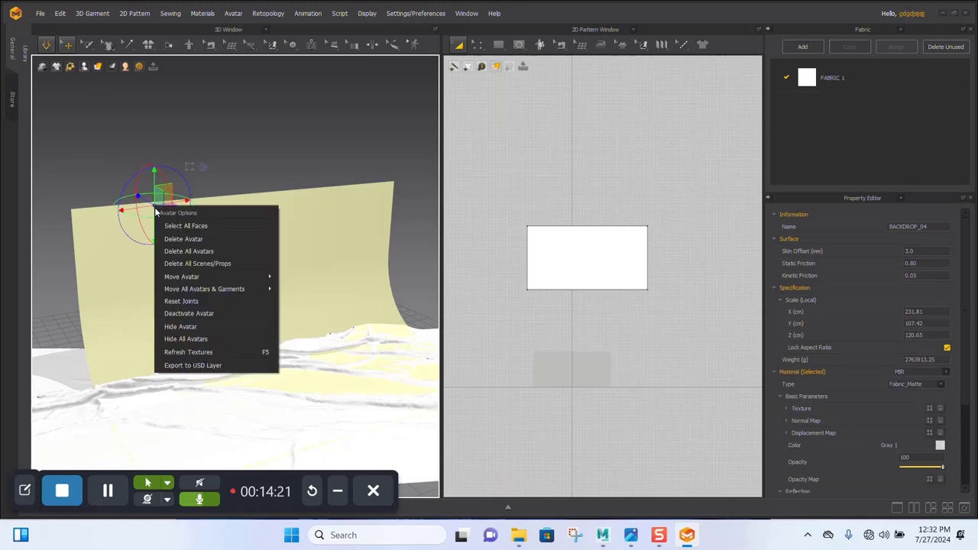
mouse_move(186, 226)
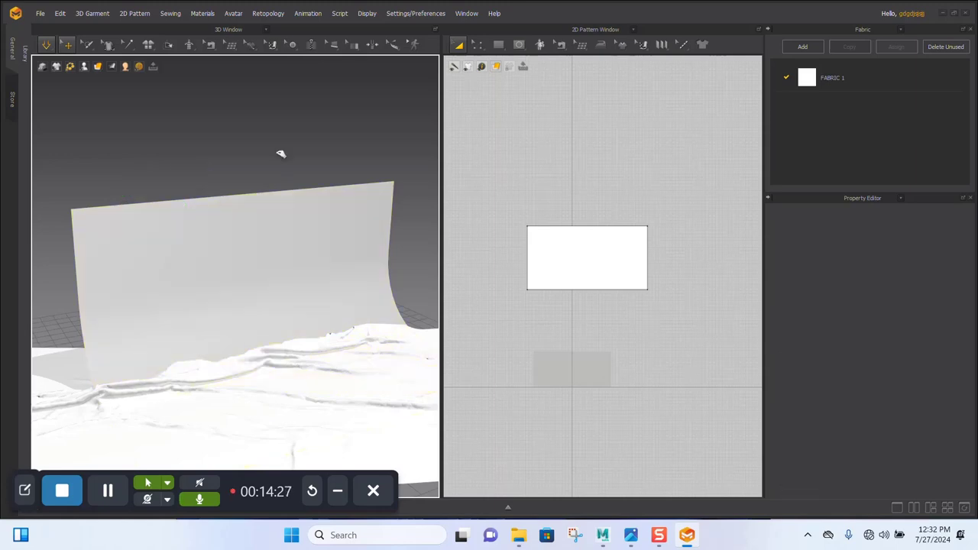
left_click(236, 252)
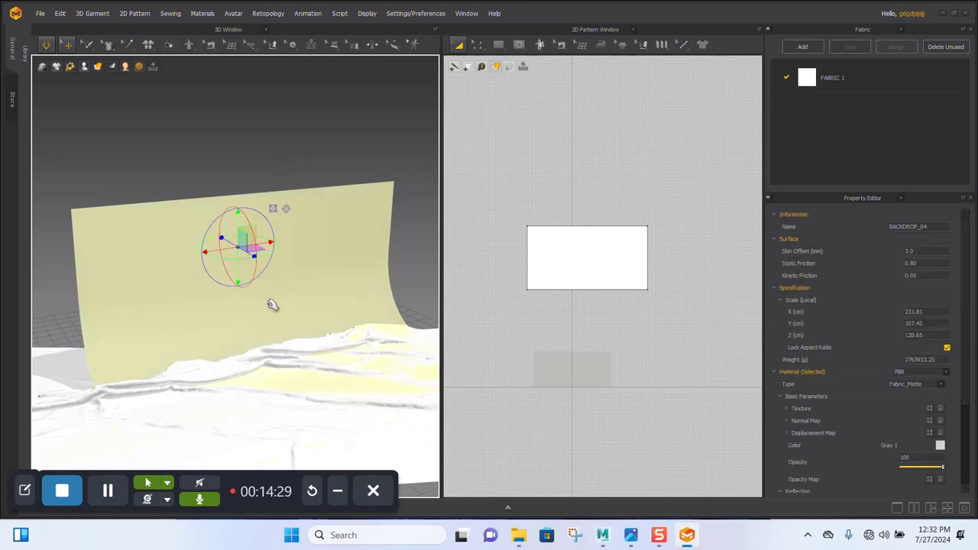
right_click(214, 301)
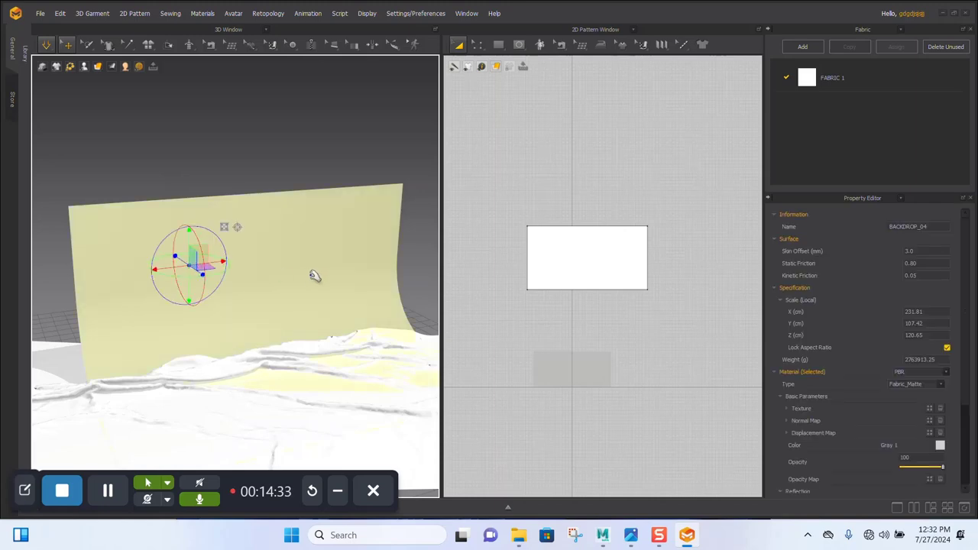
right_click(310, 275)
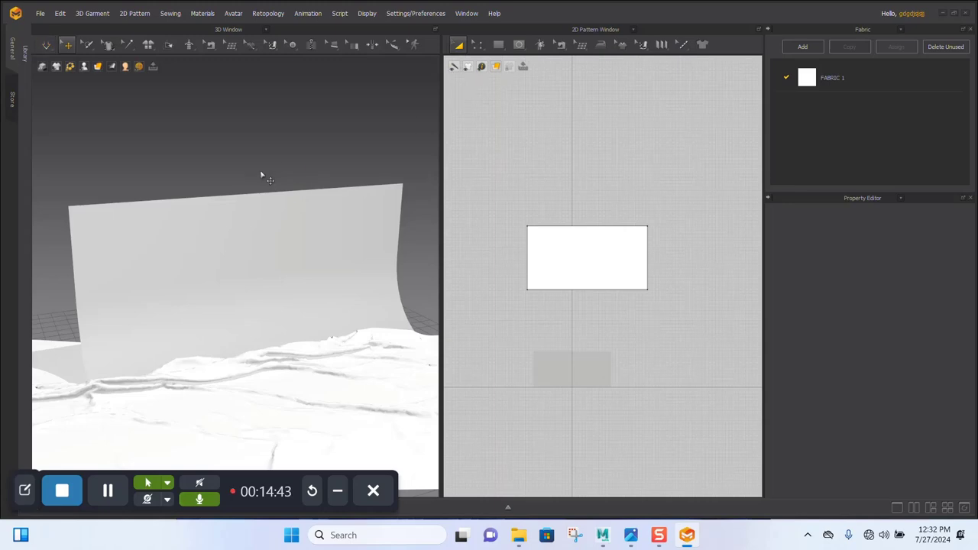
right_click(194, 244)
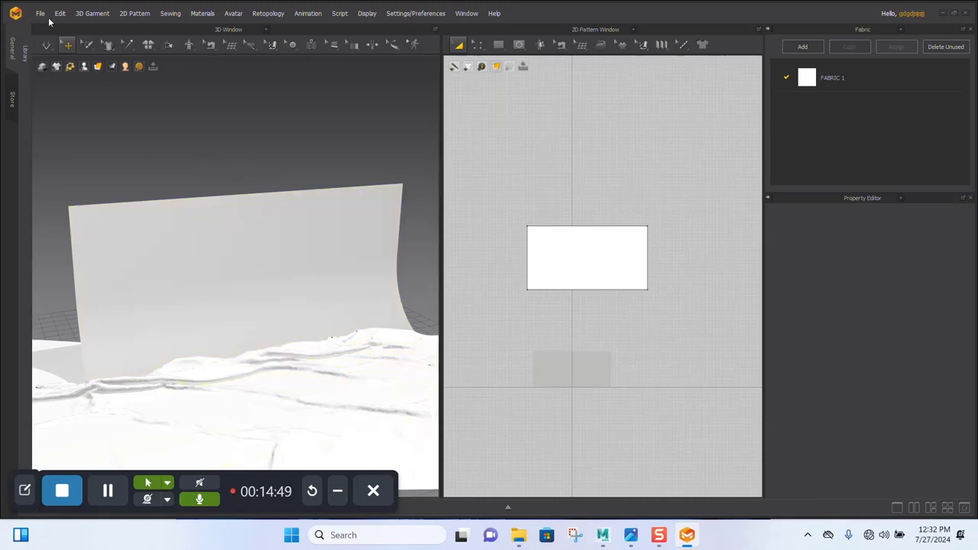
Add the backdrop as an avatar and acknowledge the arrangement-points and fitting-suit warnings
left_click(40, 13)
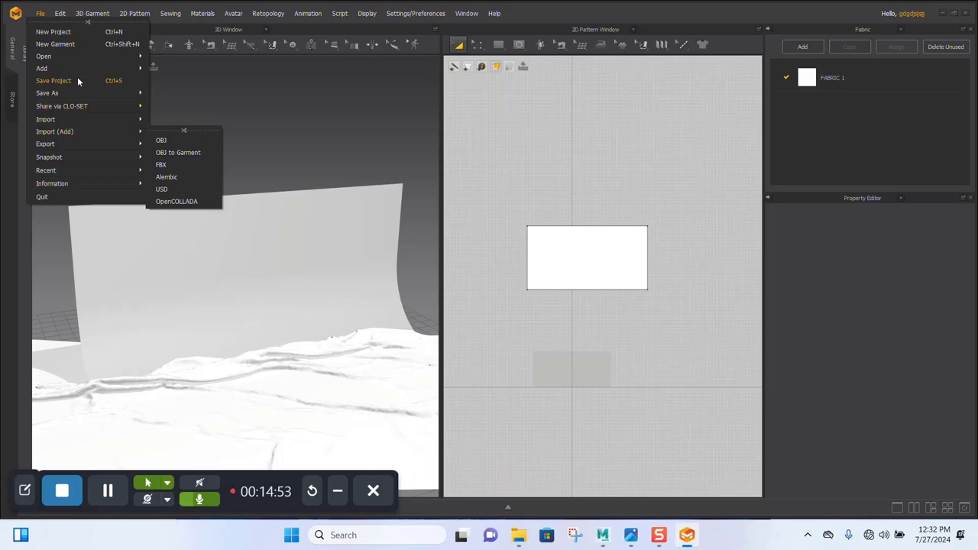
mouse_move(82, 131)
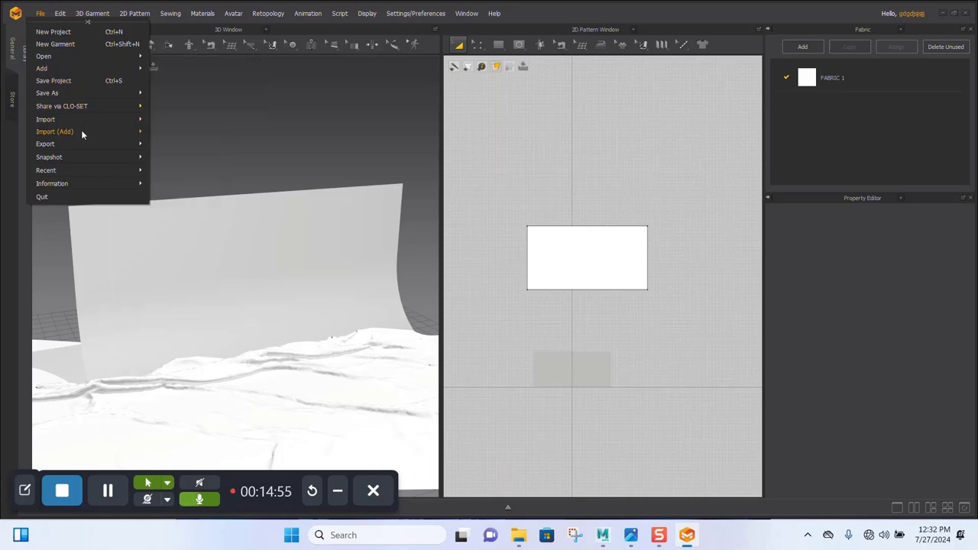
mouse_move(41, 68)
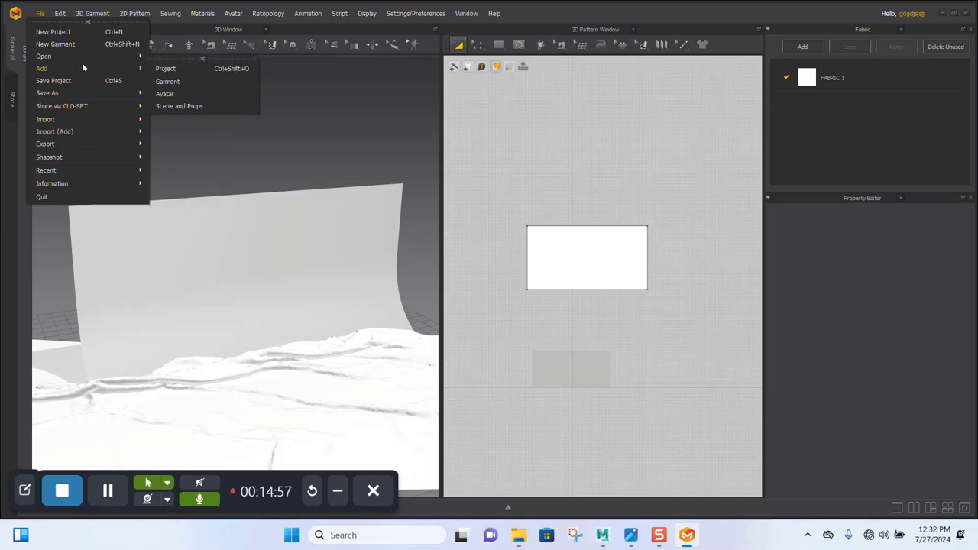
mouse_move(176, 103)
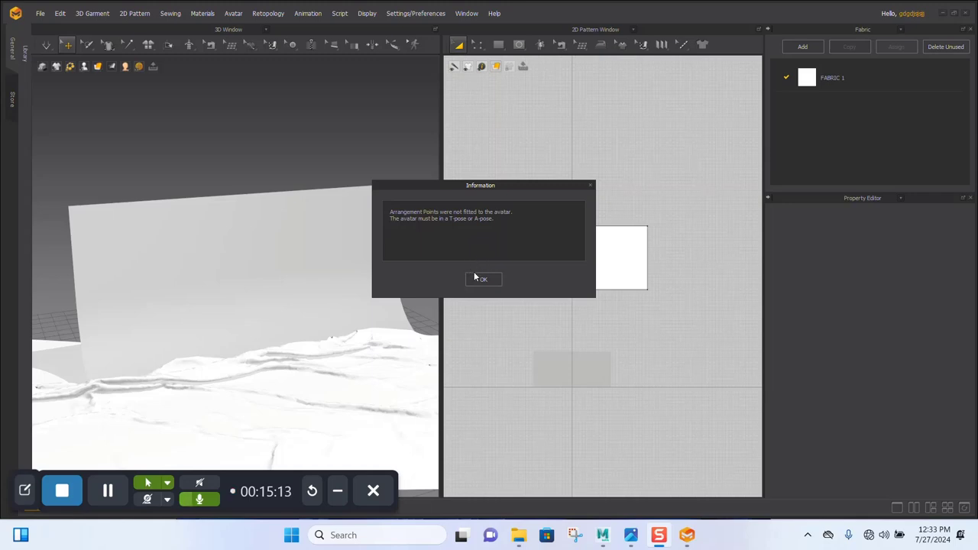
left_click(482, 279)
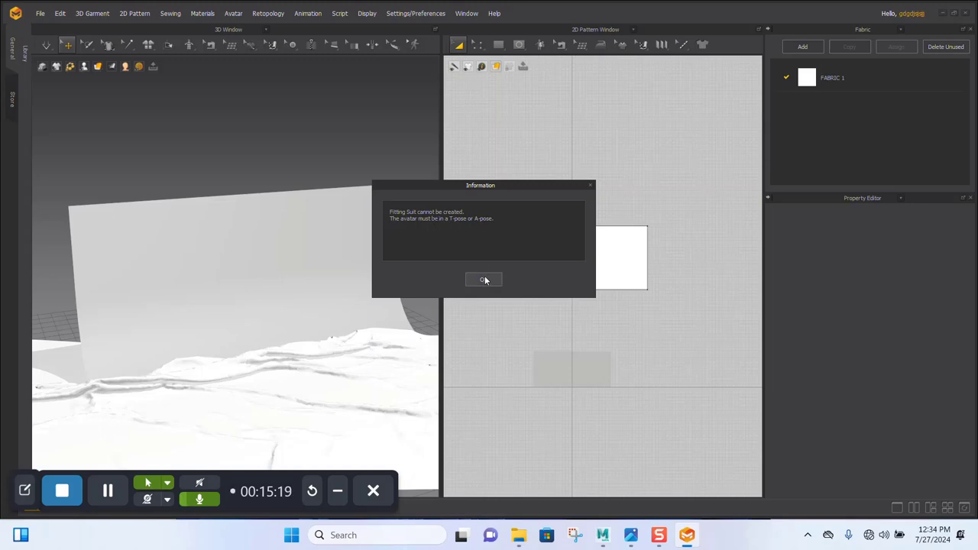
left_click(484, 280)
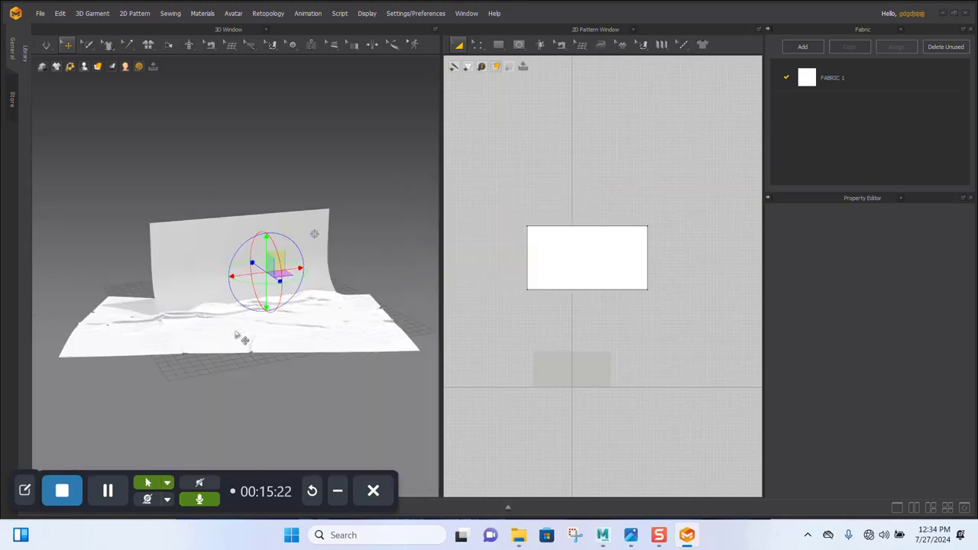
Select the crumpled fabric pattern in the 3D window
left_click(587, 258)
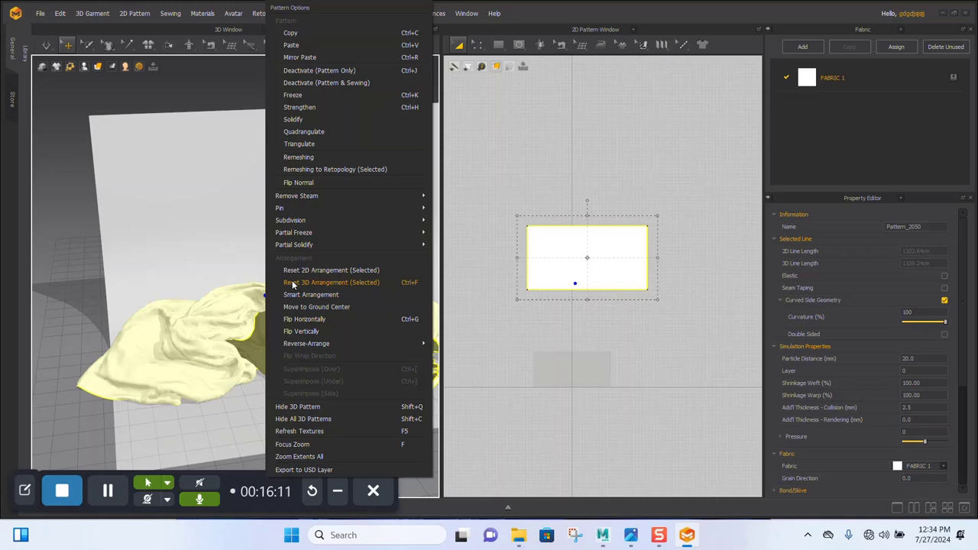
mouse_move(317, 306)
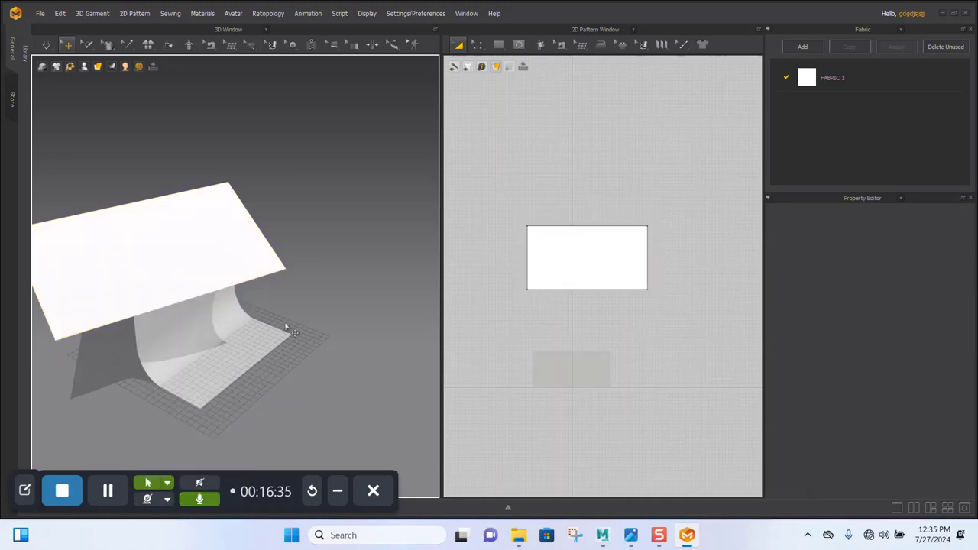
Reset Pattern_2050's 2D arrangement so it lies flat, then bring up the tack tools
right_click(589, 257)
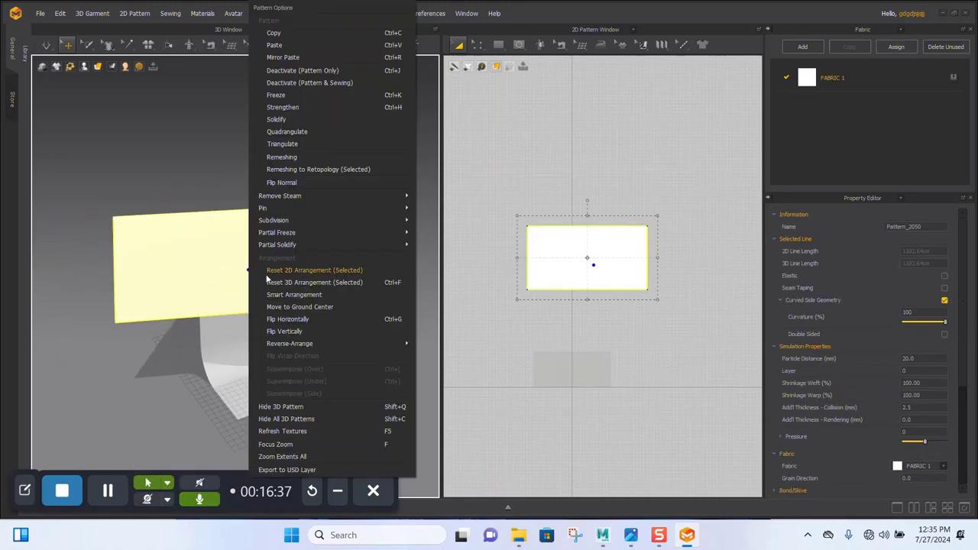
left_click(314, 282)
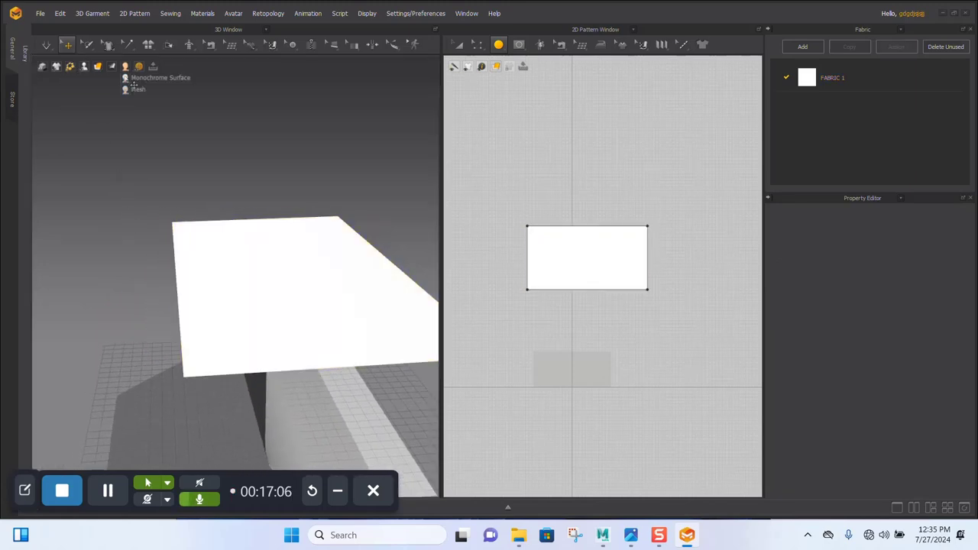
left_click(129, 44)
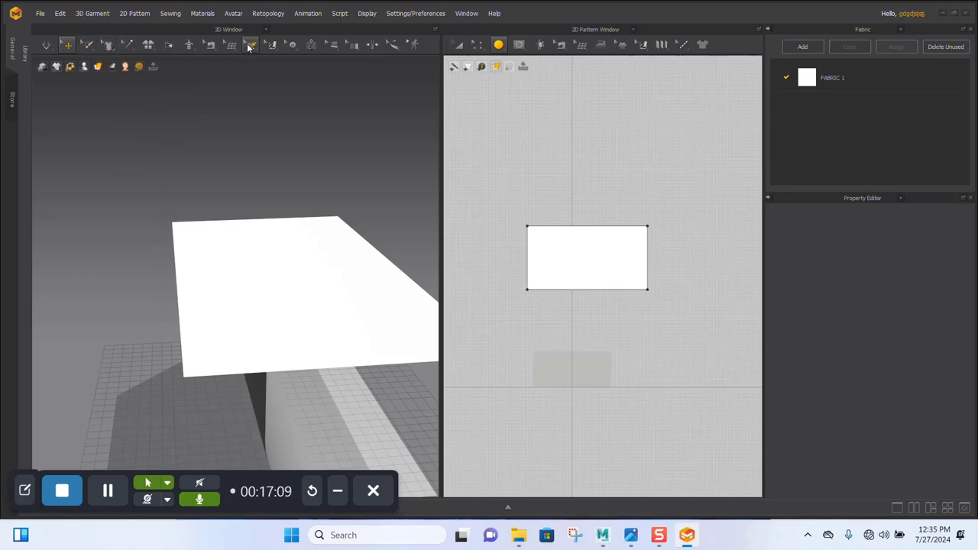
left_click(250, 44)
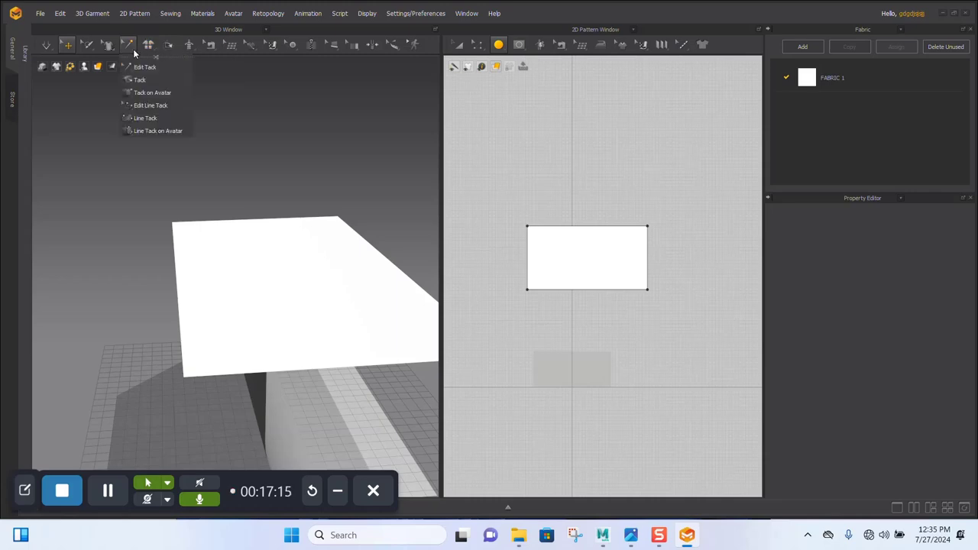
Box-pin a strip along the fabric's top edge, then switch to Select Mesh (Brush)
left_click(88, 44)
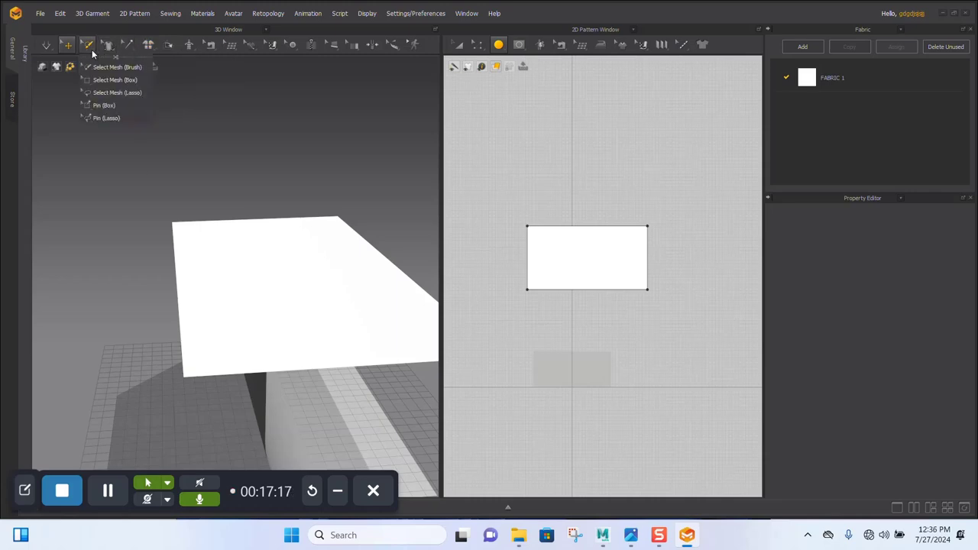
mouse_move(103, 104)
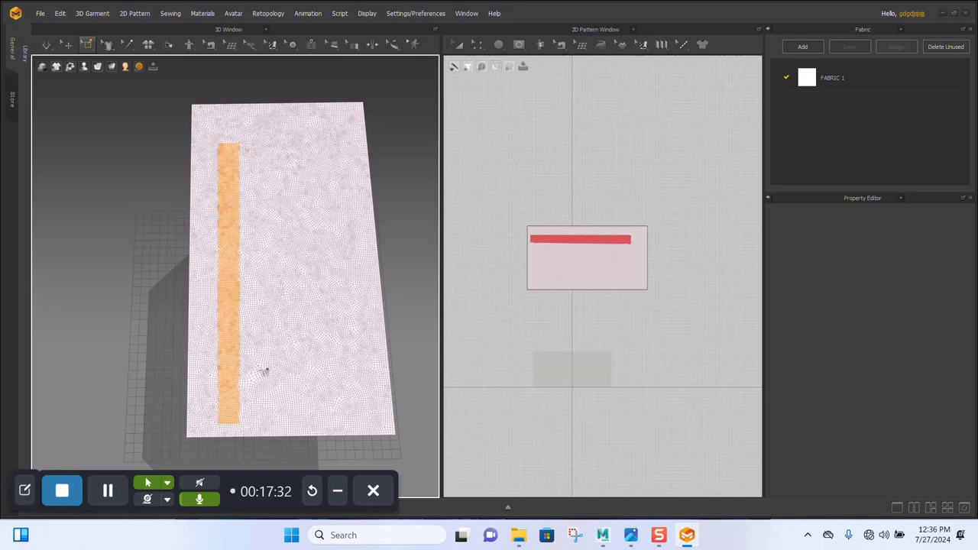
left_click_drag(275, 367, 275, 229)
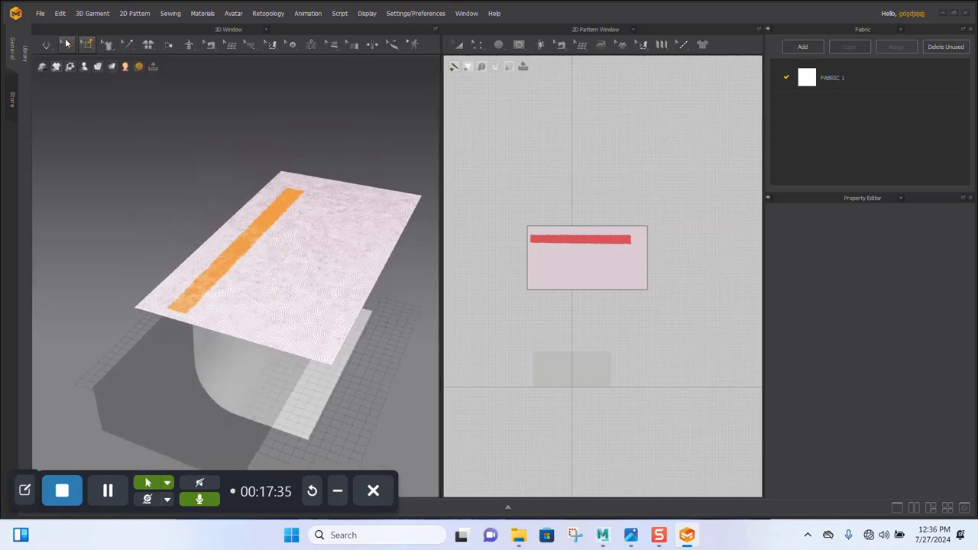
left_click(87, 44)
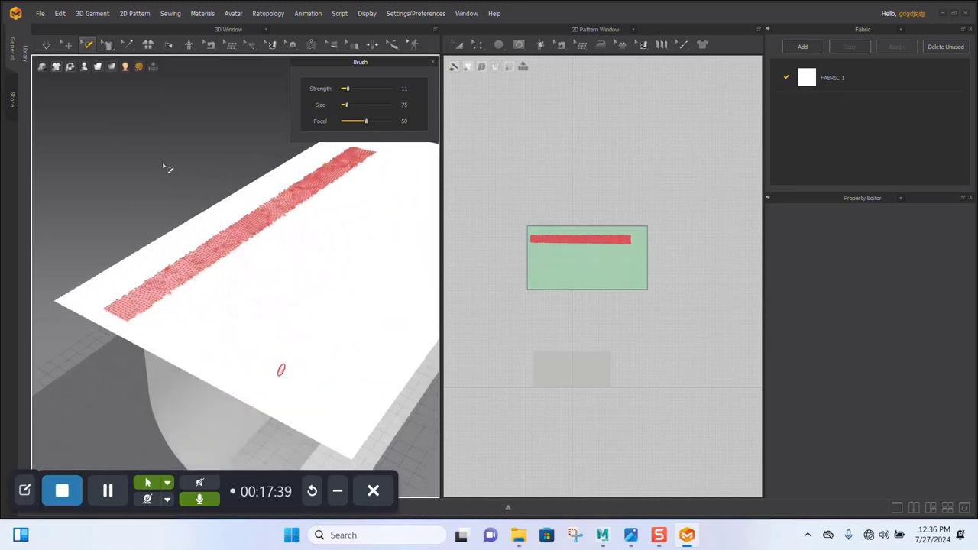
Simulate the pinned fabric draping over the backdrop wall, then select Pattern_2050
left_click(46, 45)
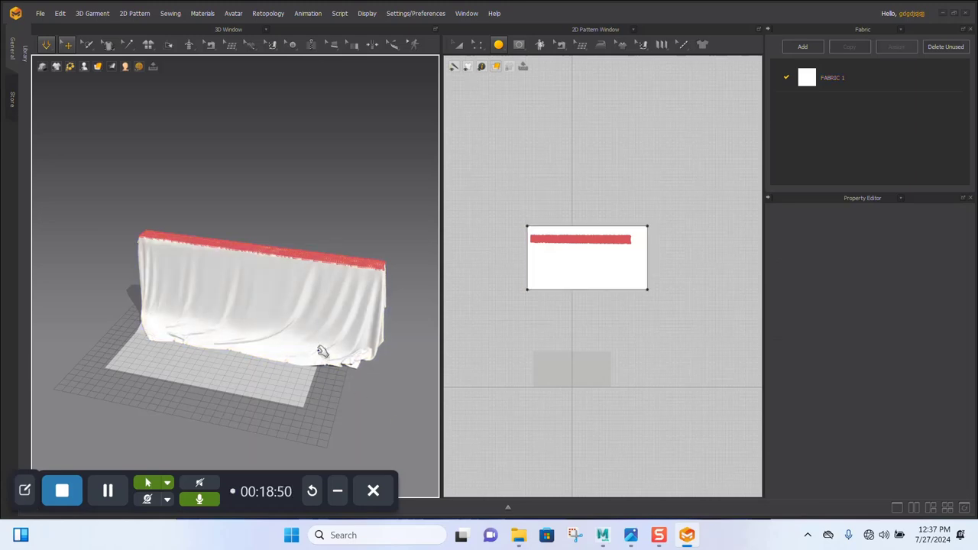
left_click(586, 258)
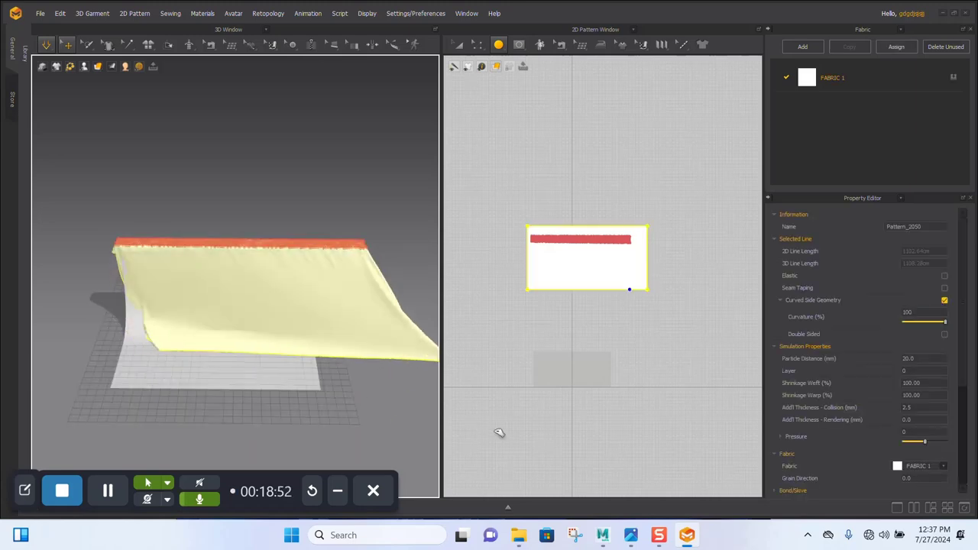